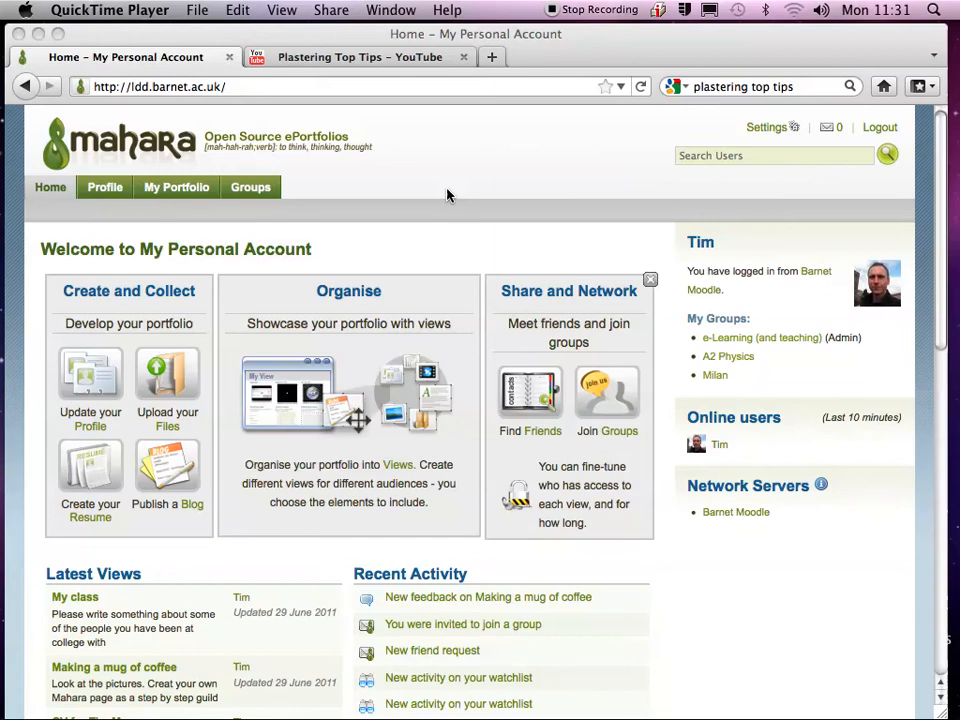
Step: Review the résumé's Education & Employment, Goals, Skills and Interests sections, returning to the cover letter
scroll("down", 3)
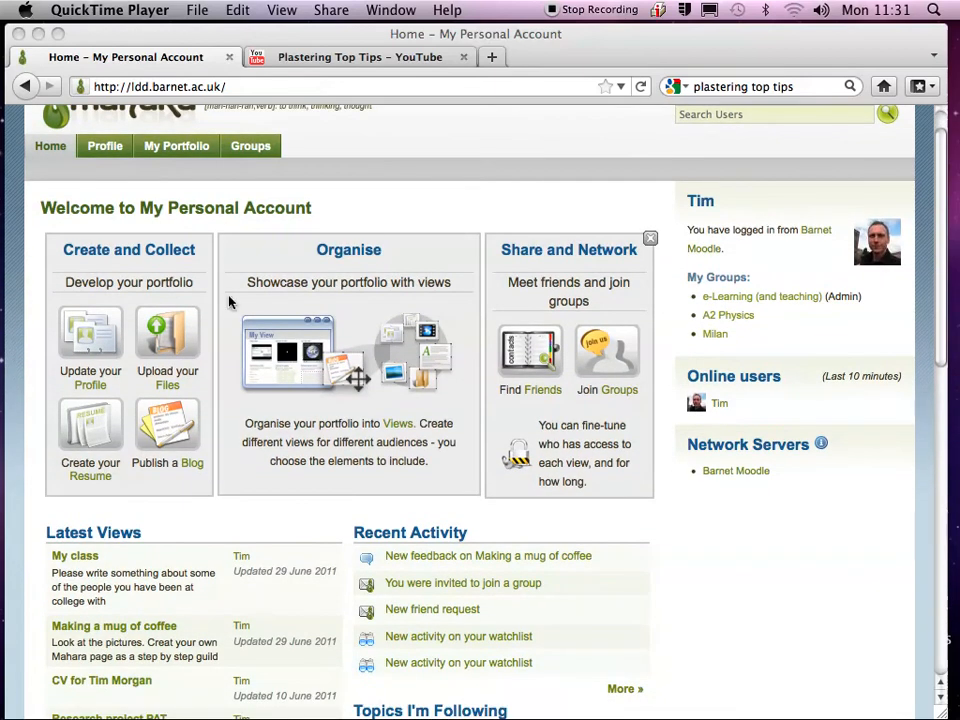
mouse_move(114, 376)
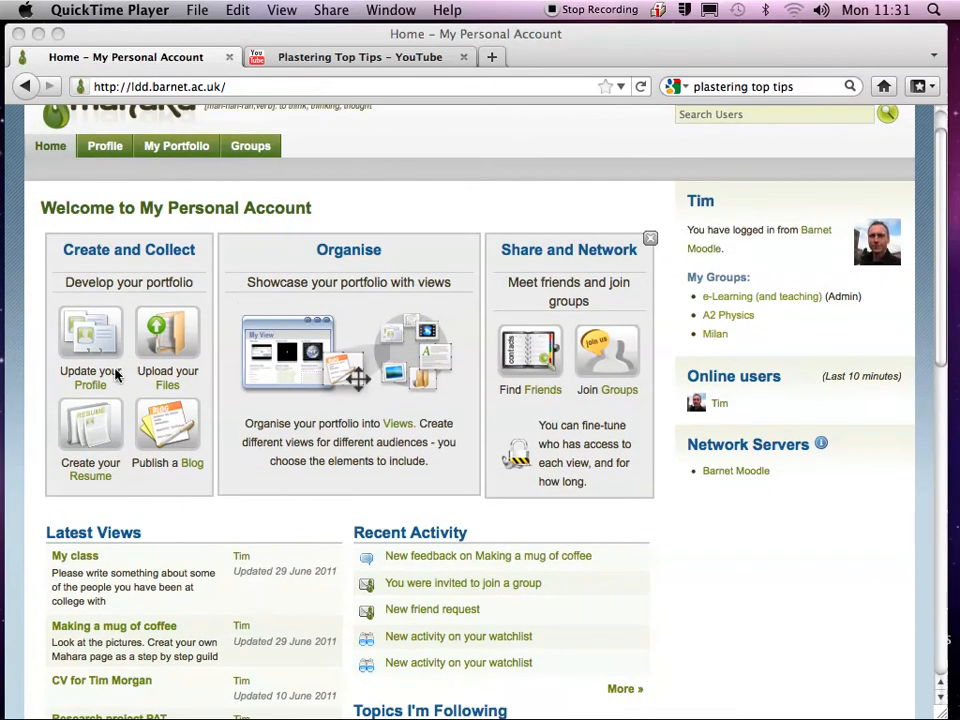
mouse_move(100, 484)
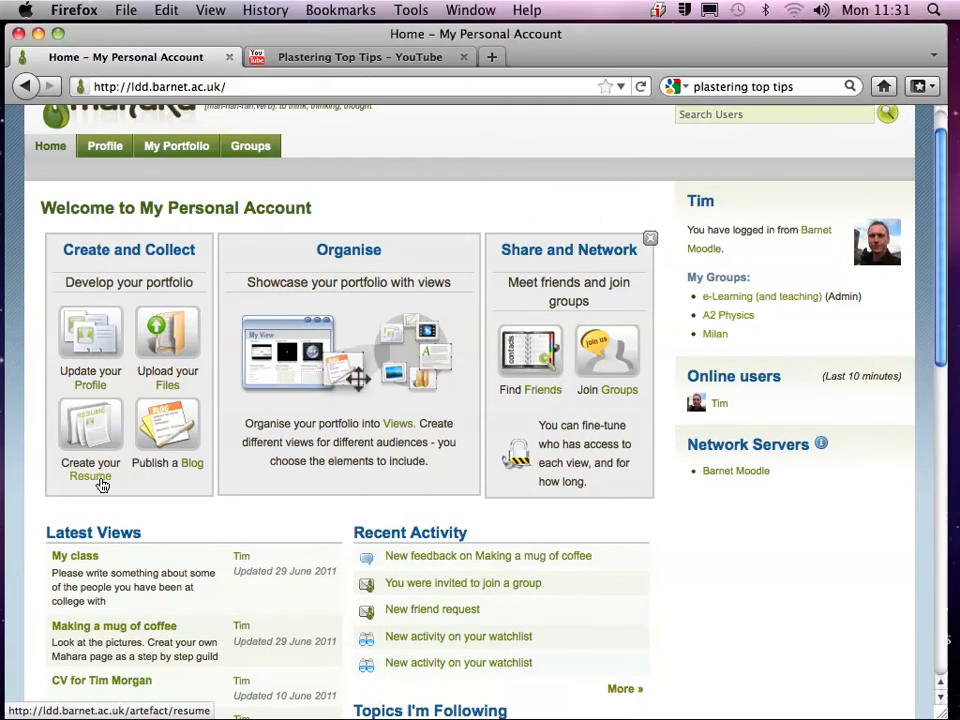
left_click(90, 464)
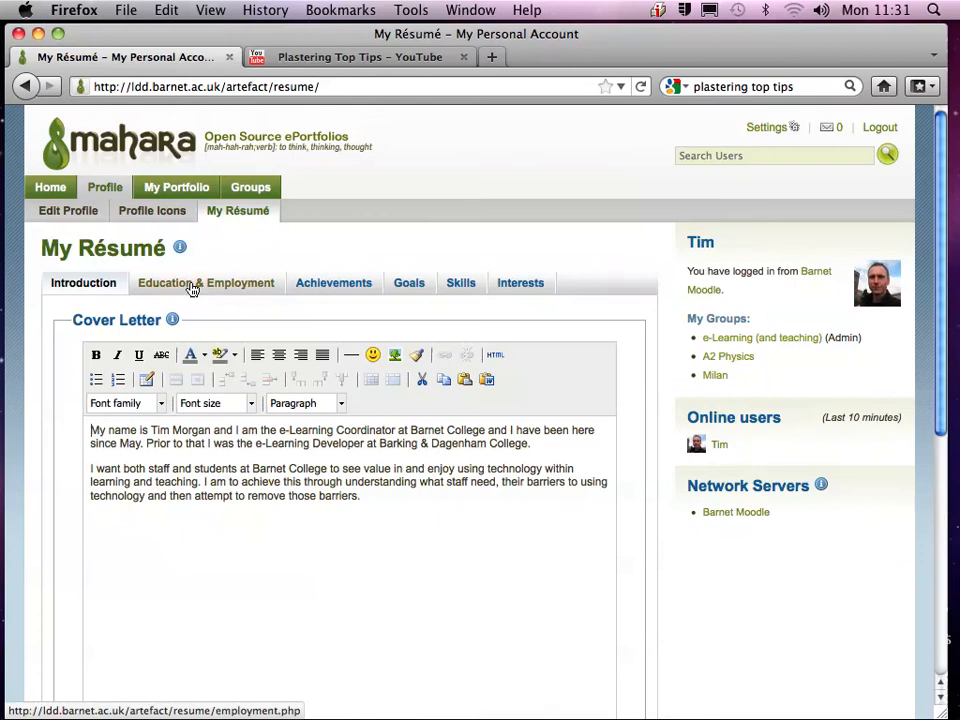
left_click(204, 284)
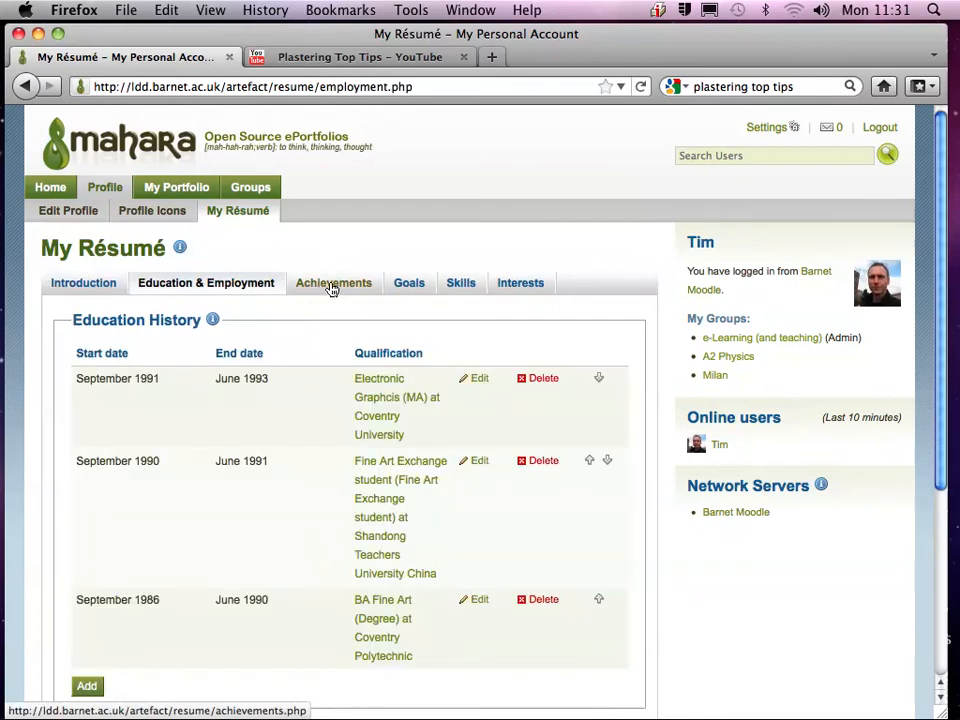
left_click(408, 282)
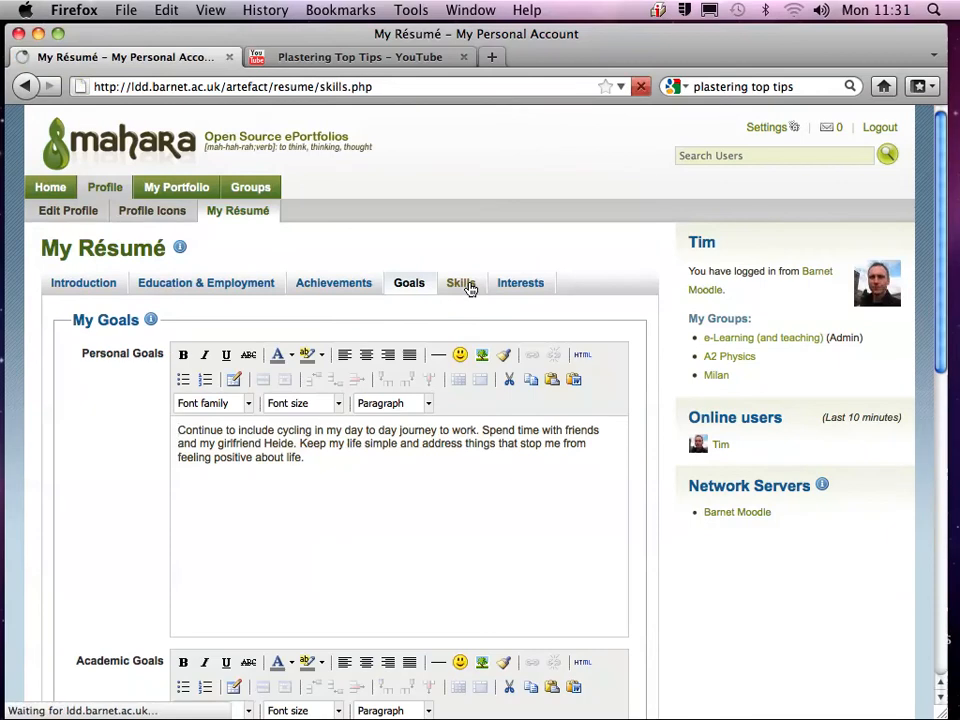
left_click(460, 282)
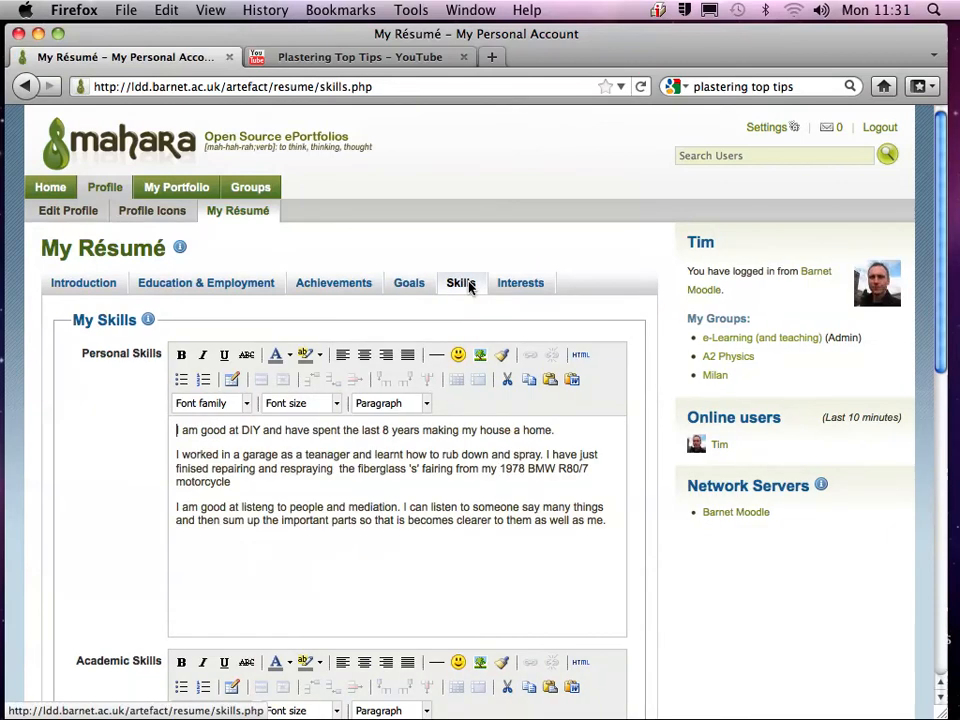
mouse_move(488, 292)
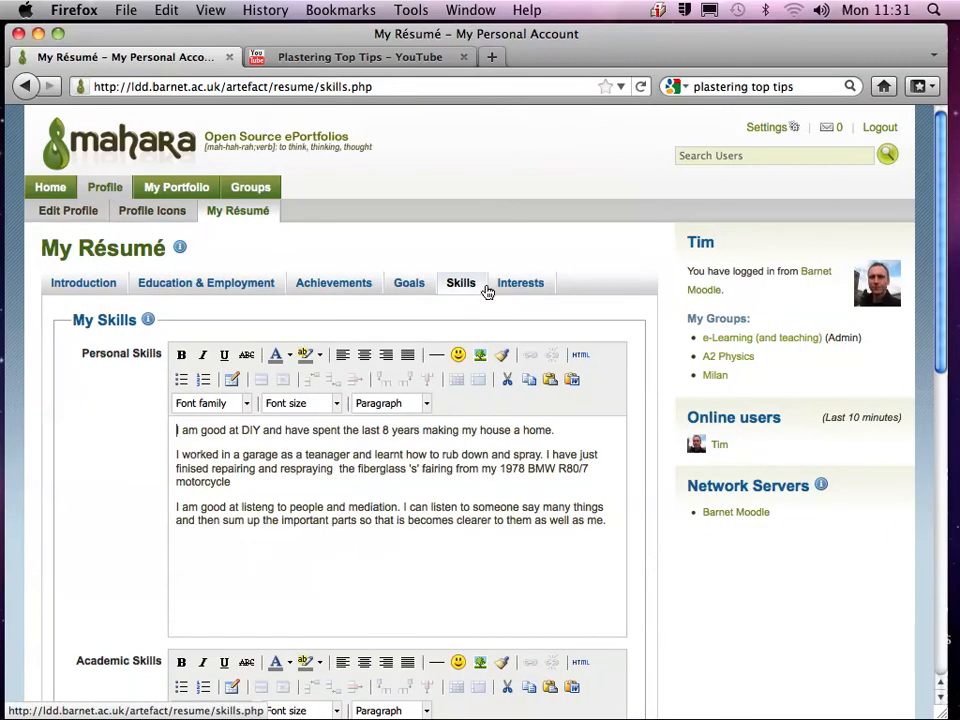
left_click(520, 282)
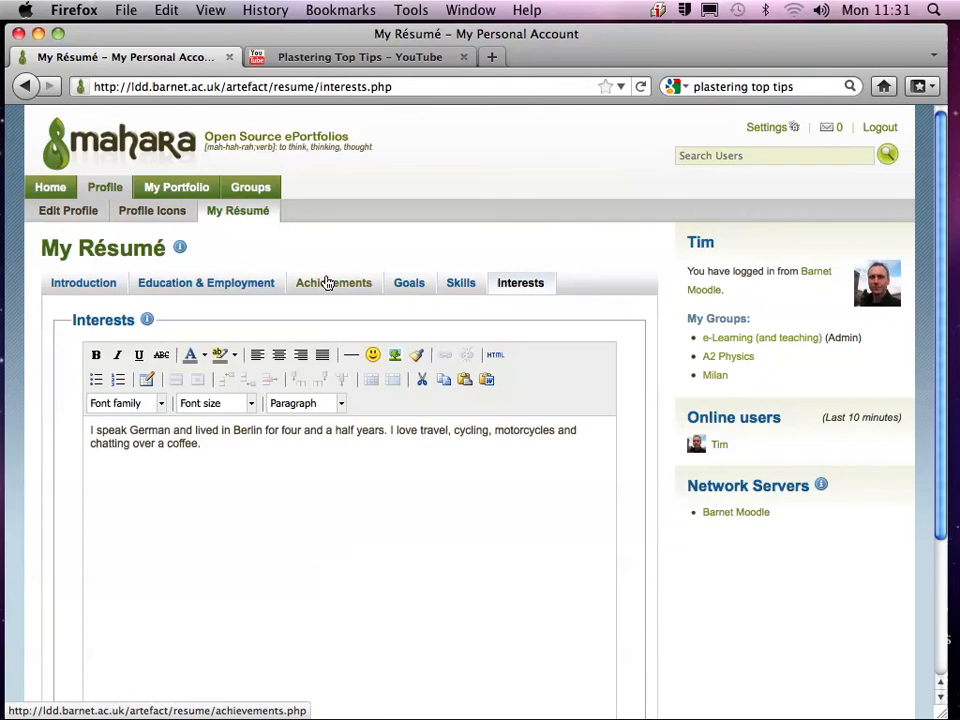
left_click(84, 282)
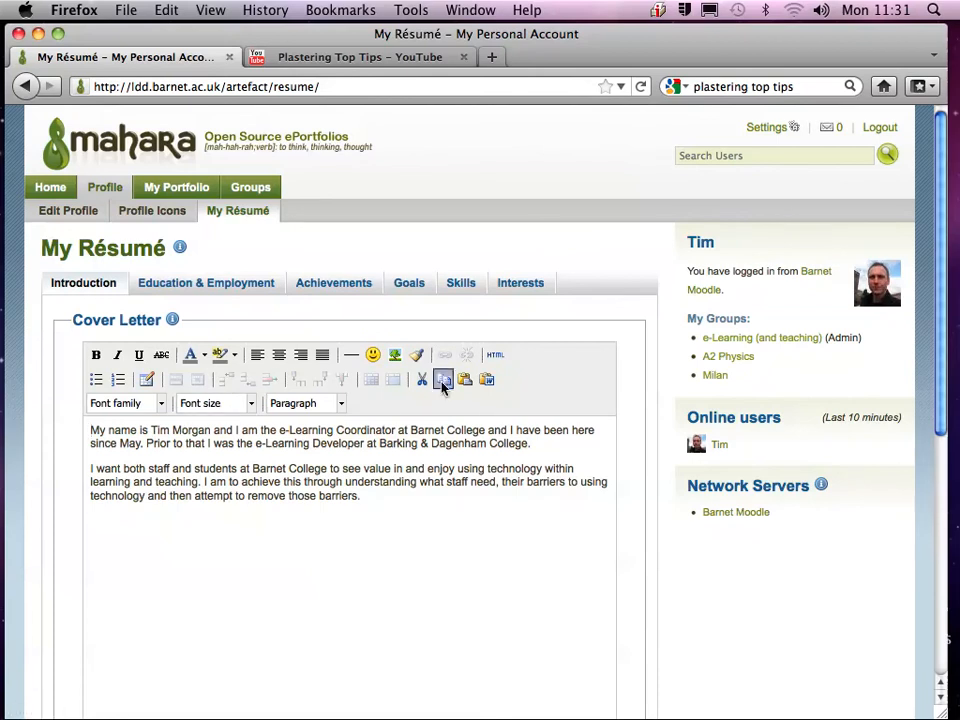
mouse_move(196, 212)
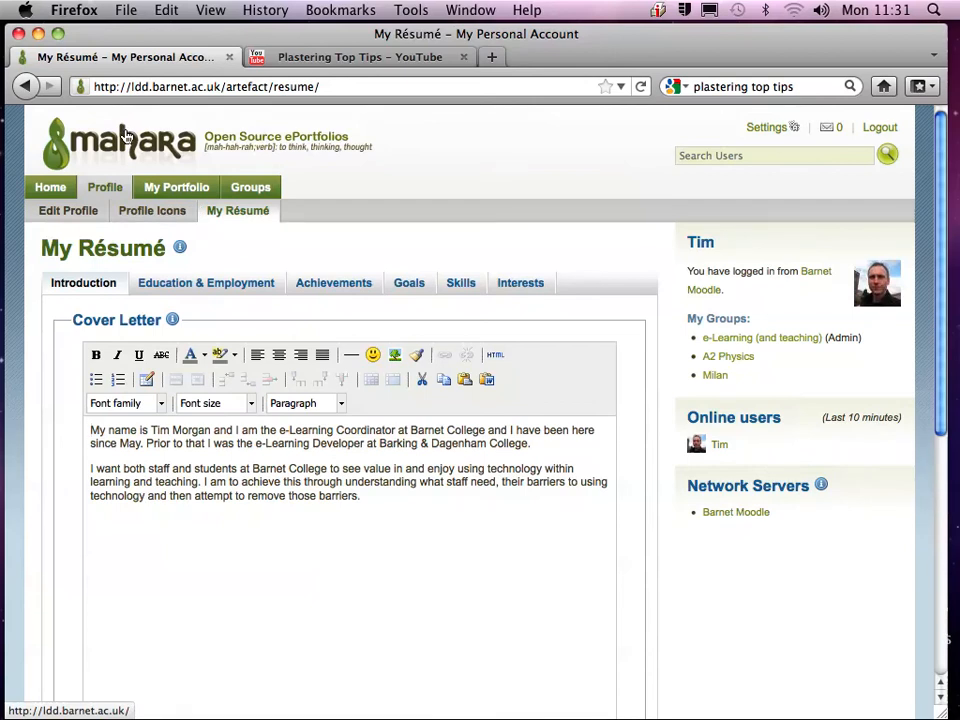
mouse_move(58, 192)
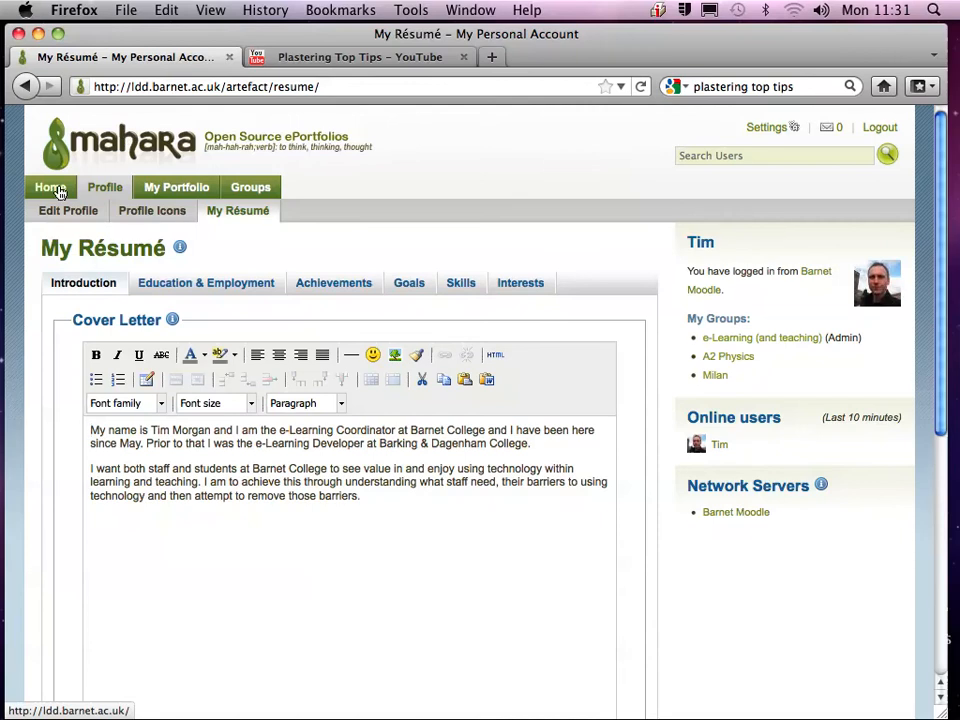
Step: Go home and show the My Views list of existing portfolio views
left_click(48, 188)
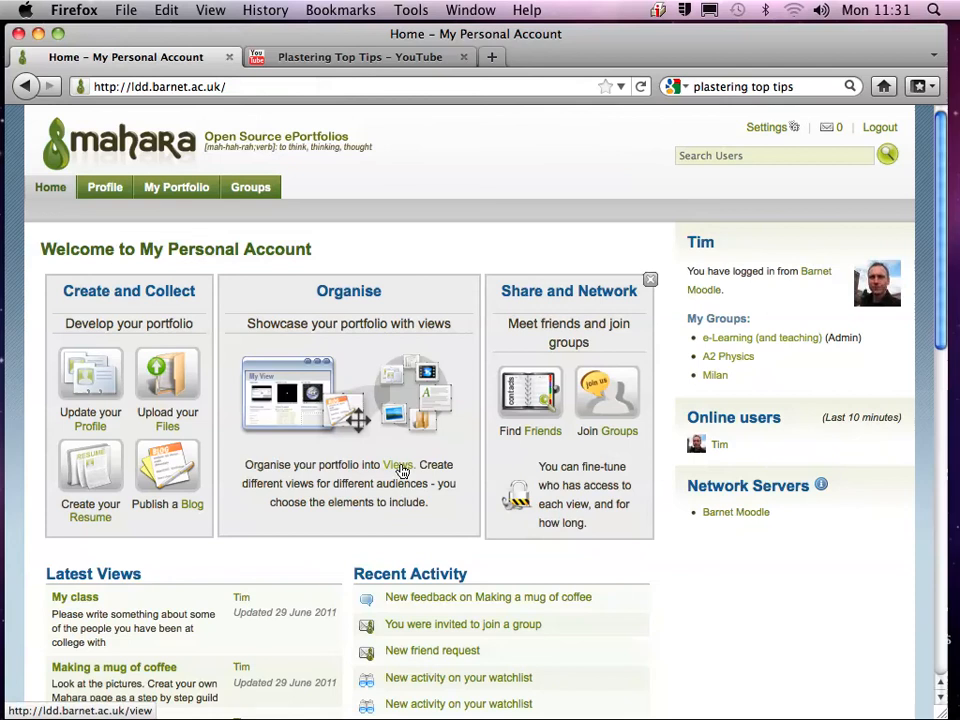
left_click(396, 464)
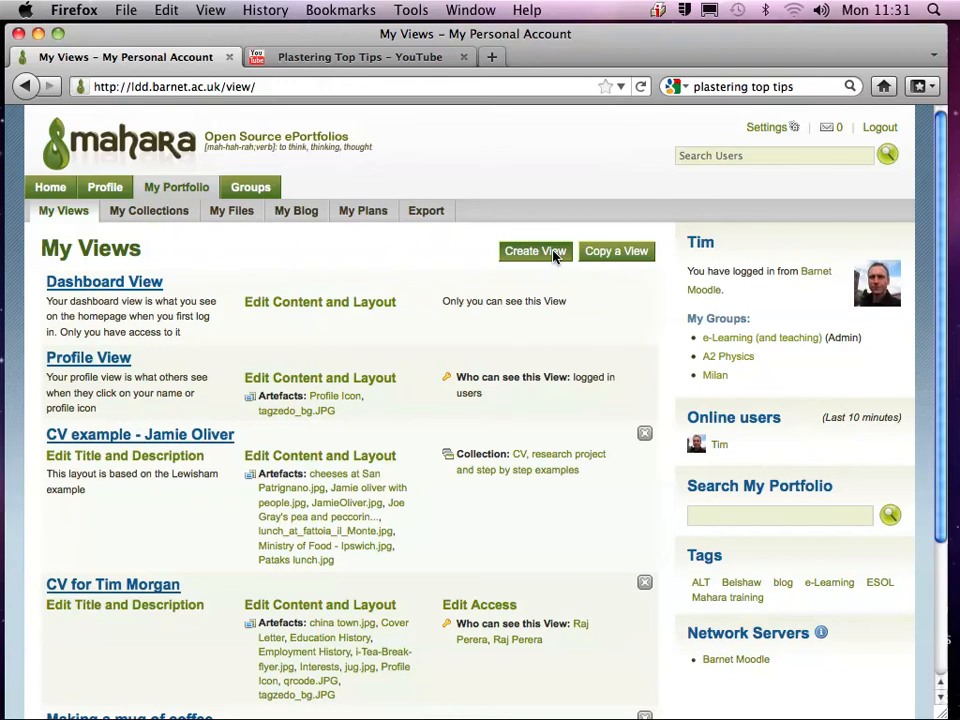
Step: Create a new view and show its résumé content block options
left_click(536, 252)
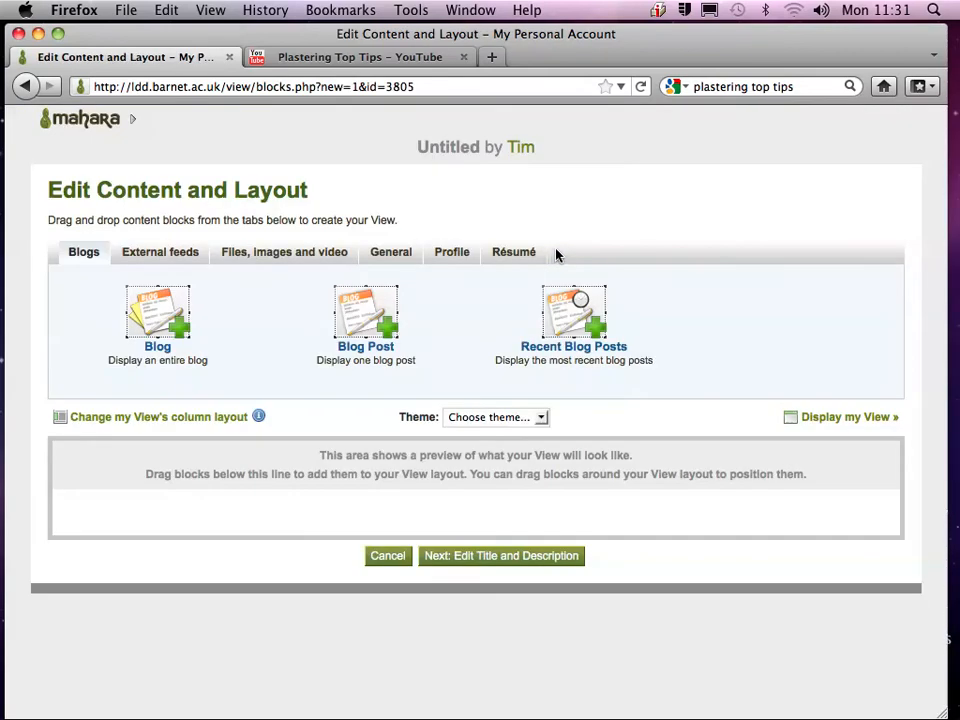
mouse_move(260, 218)
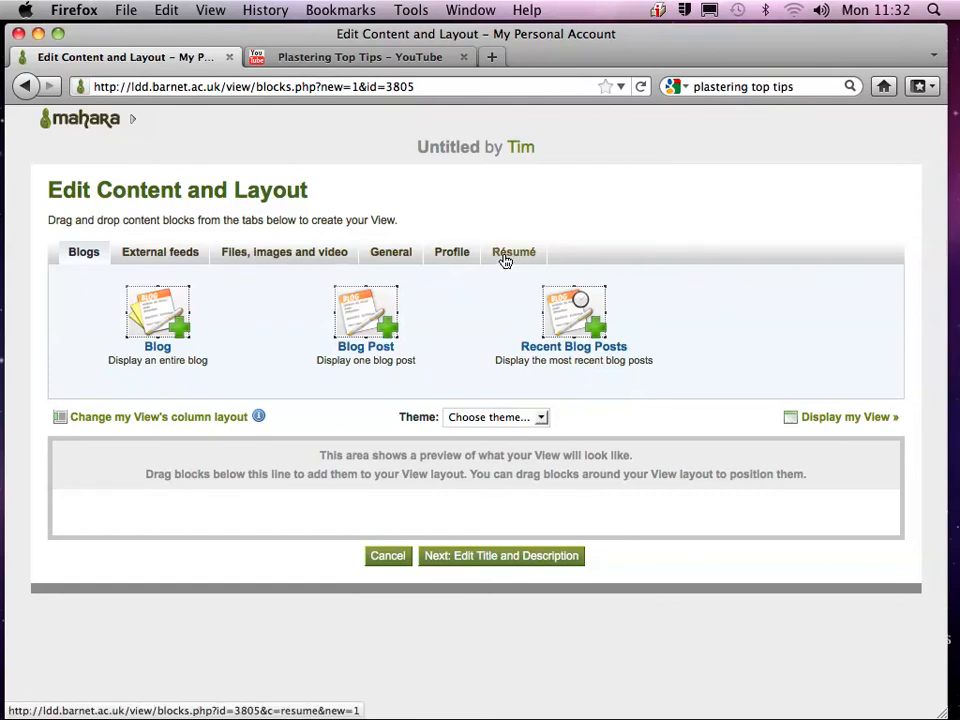
left_click(512, 252)
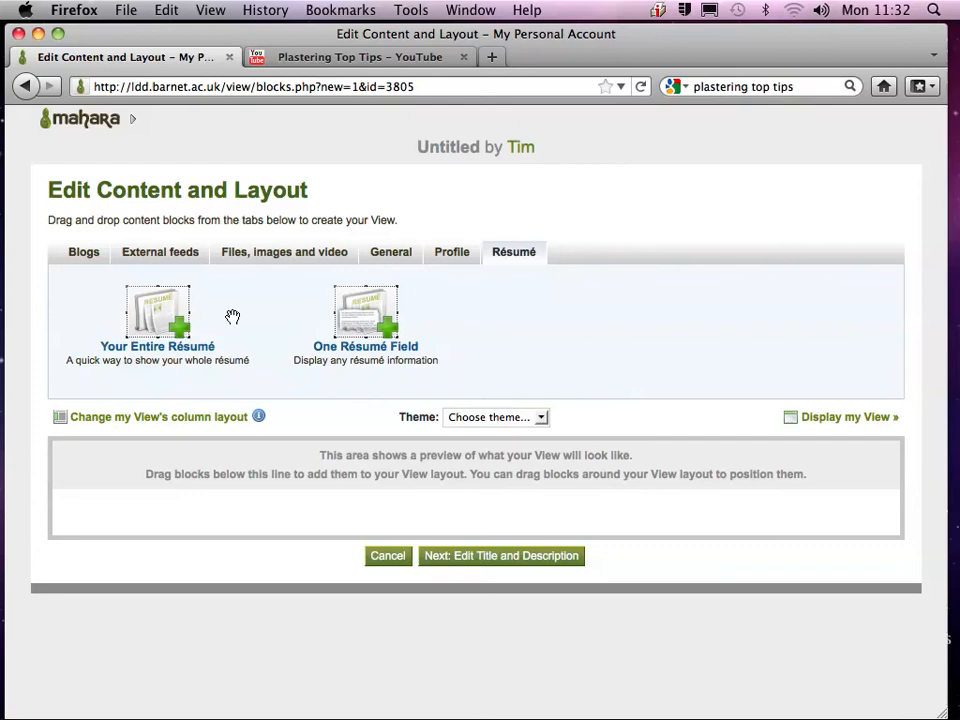
mouse_move(166, 312)
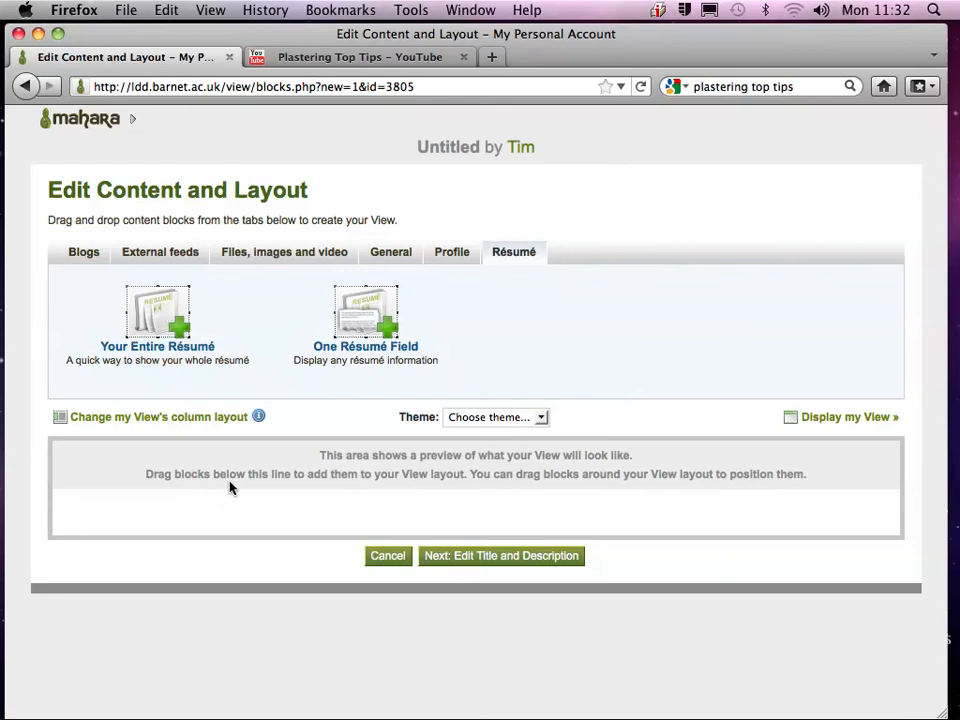
mouse_move(372, 376)
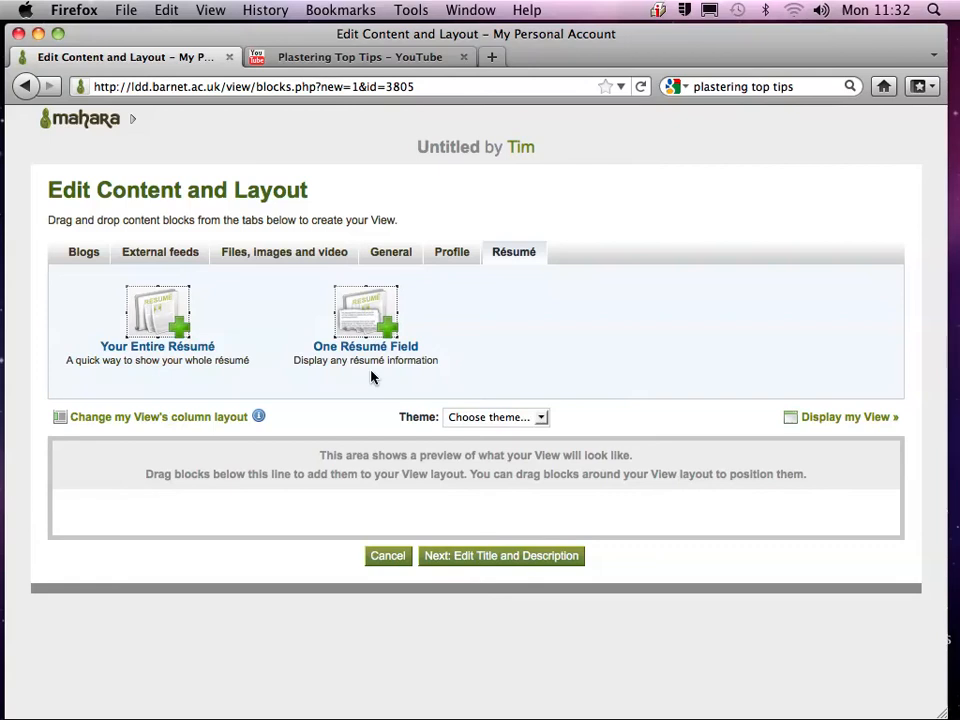
mouse_move(168, 420)
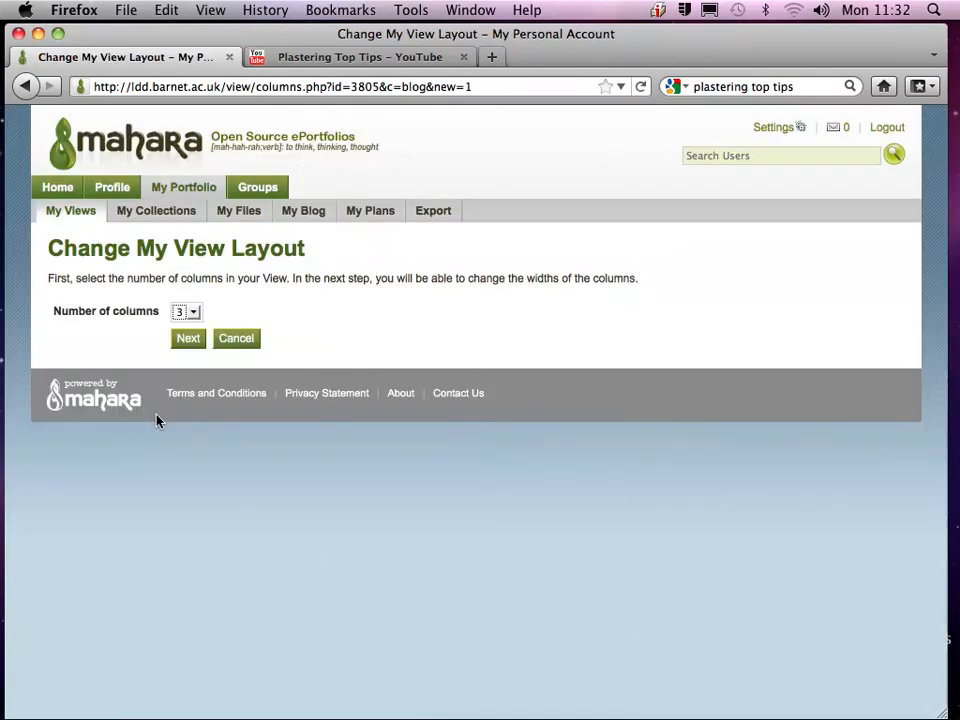
Step: Keep three columns and choose the larger centre column layout for the view
left_click(184, 312)
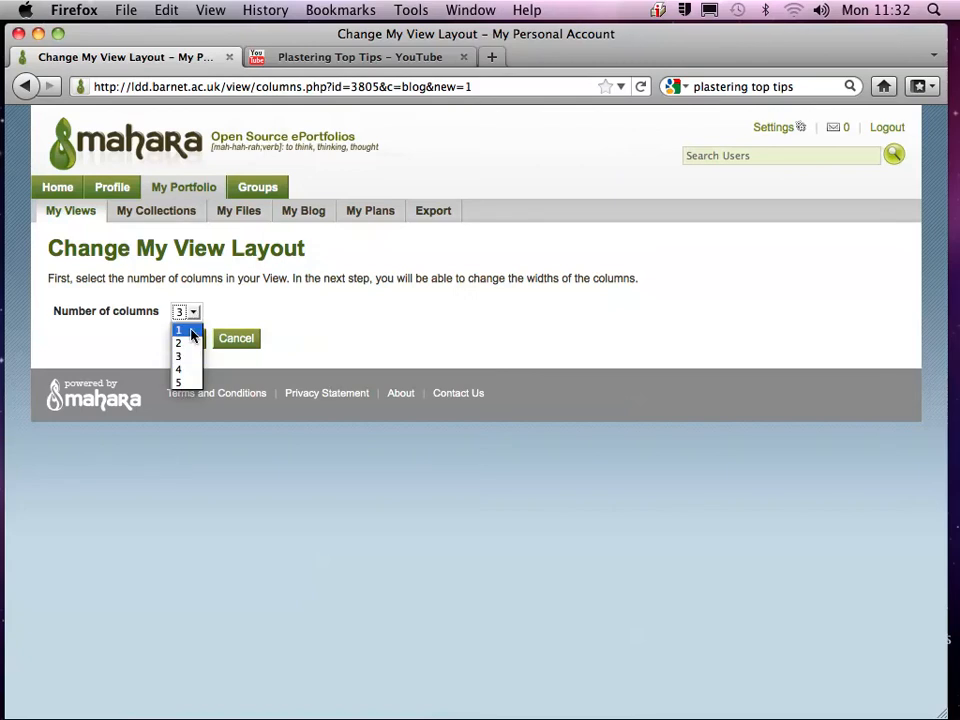
left_click(178, 330)
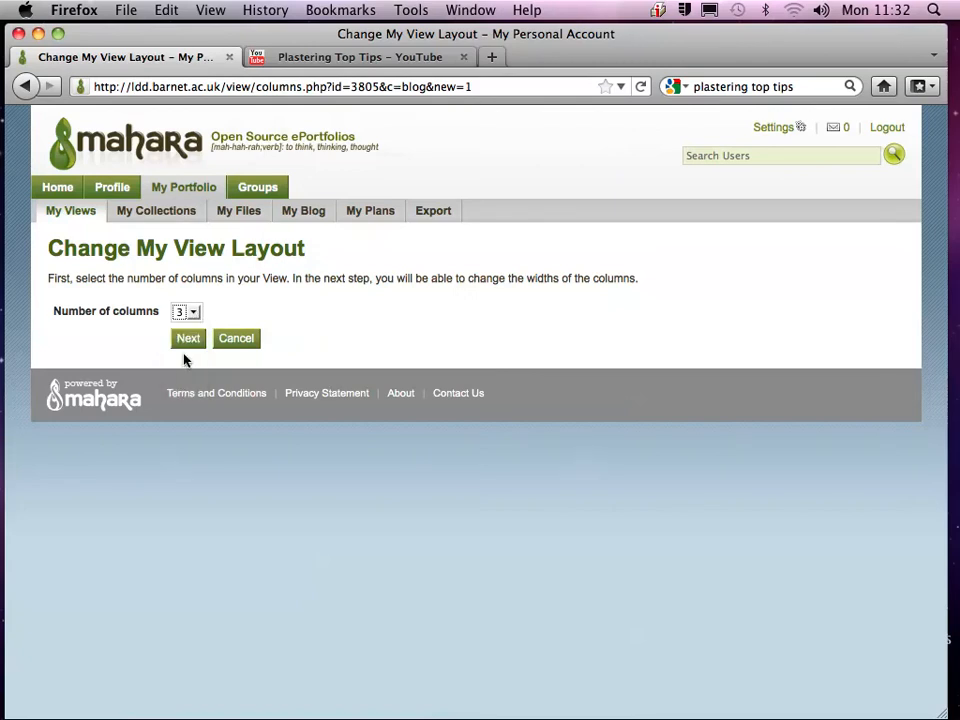
left_click(188, 338)
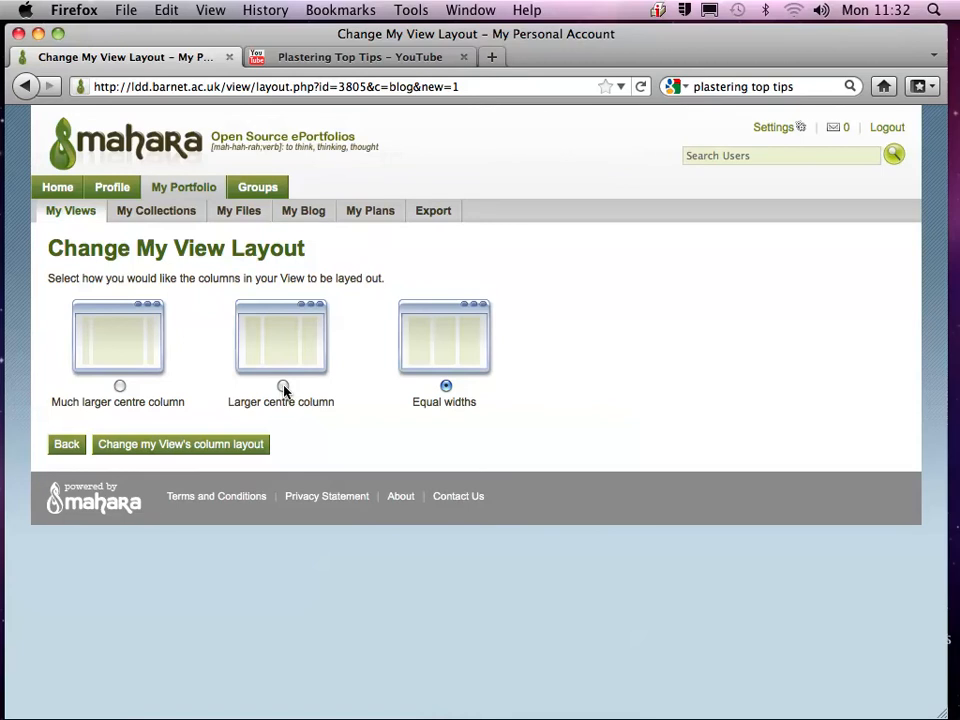
left_click(284, 386)
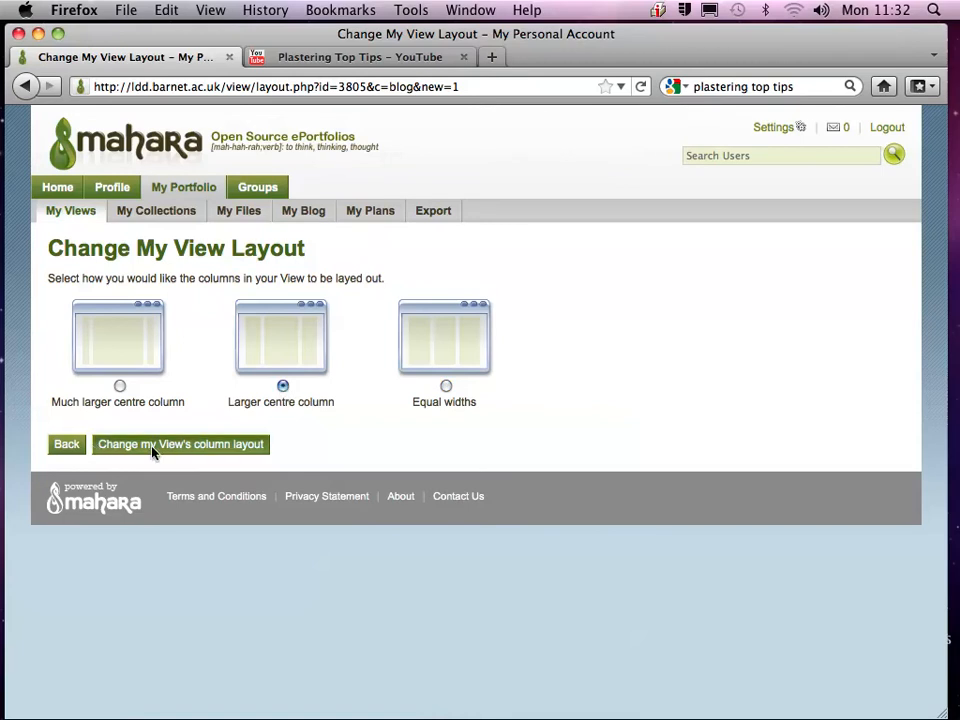
left_click(180, 444)
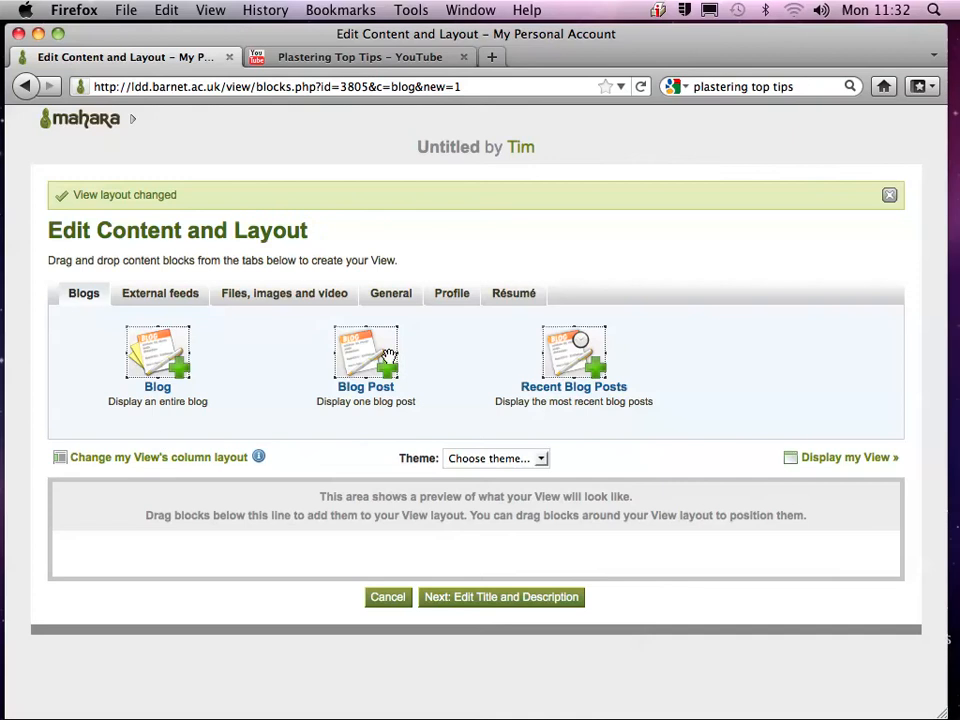
mouse_move(444, 330)
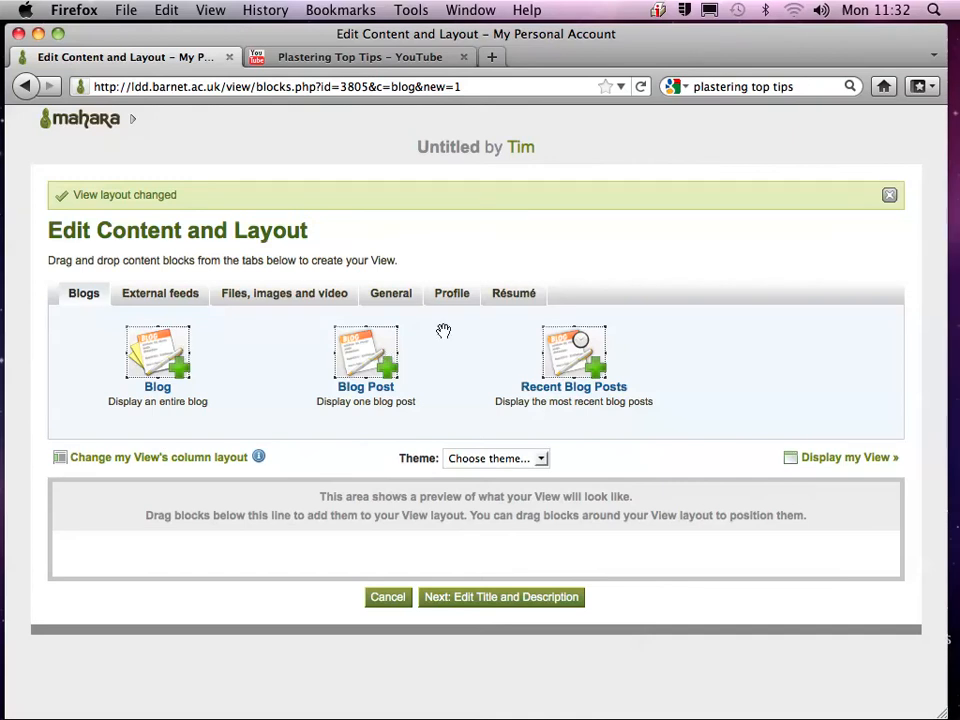
Step: Add the Your Entire Résumé block into the view layout
left_click(514, 292)
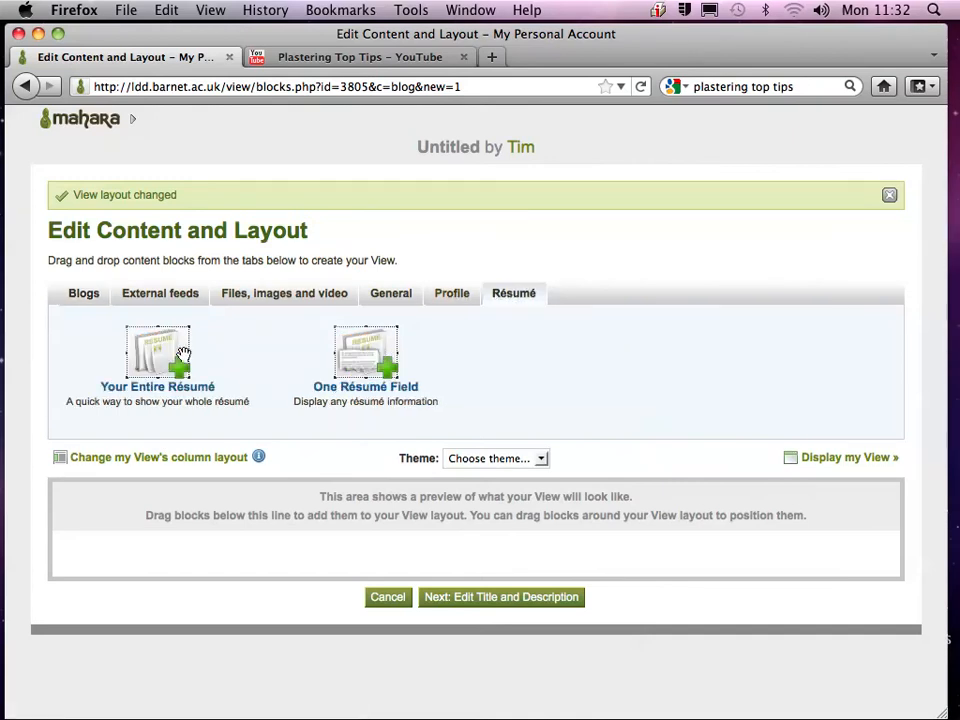
left_click_drag(156, 356, 412, 544)
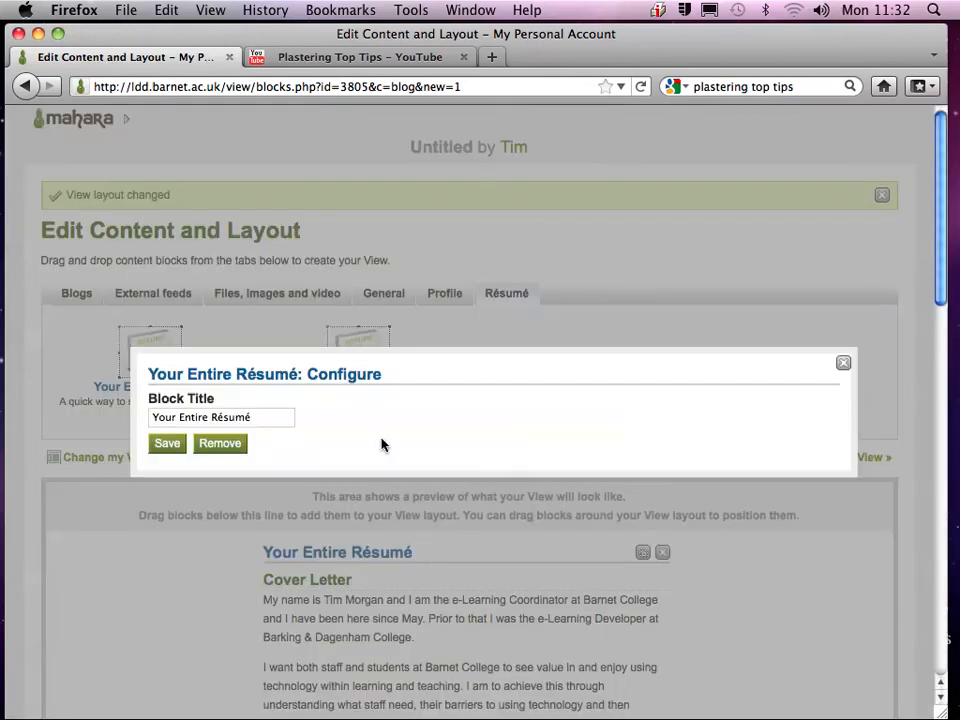
triple_click(220, 418)
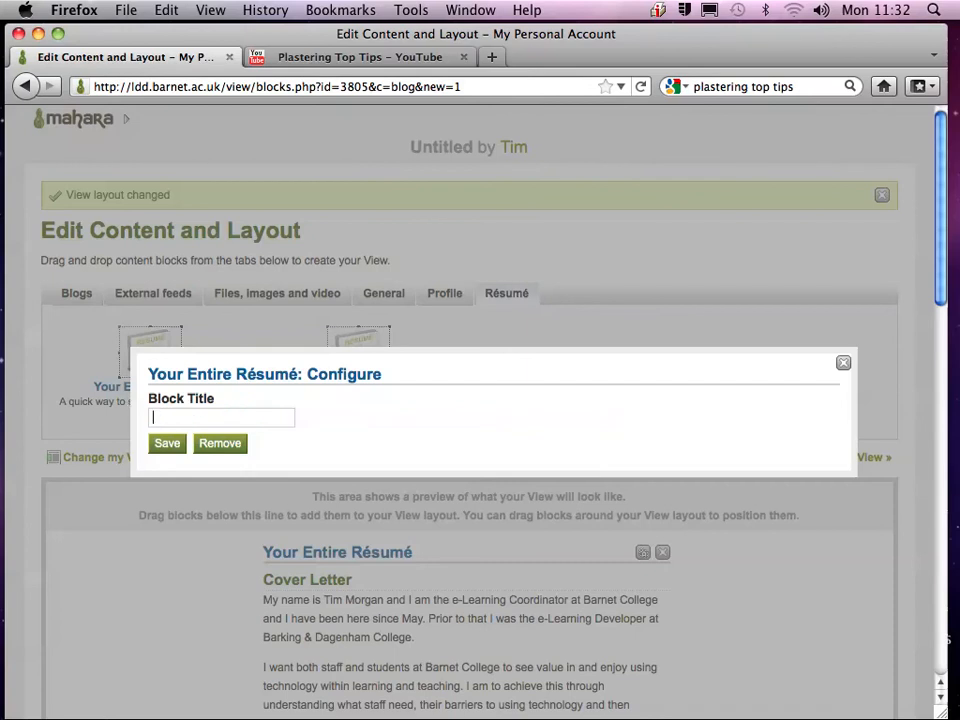
type("im")
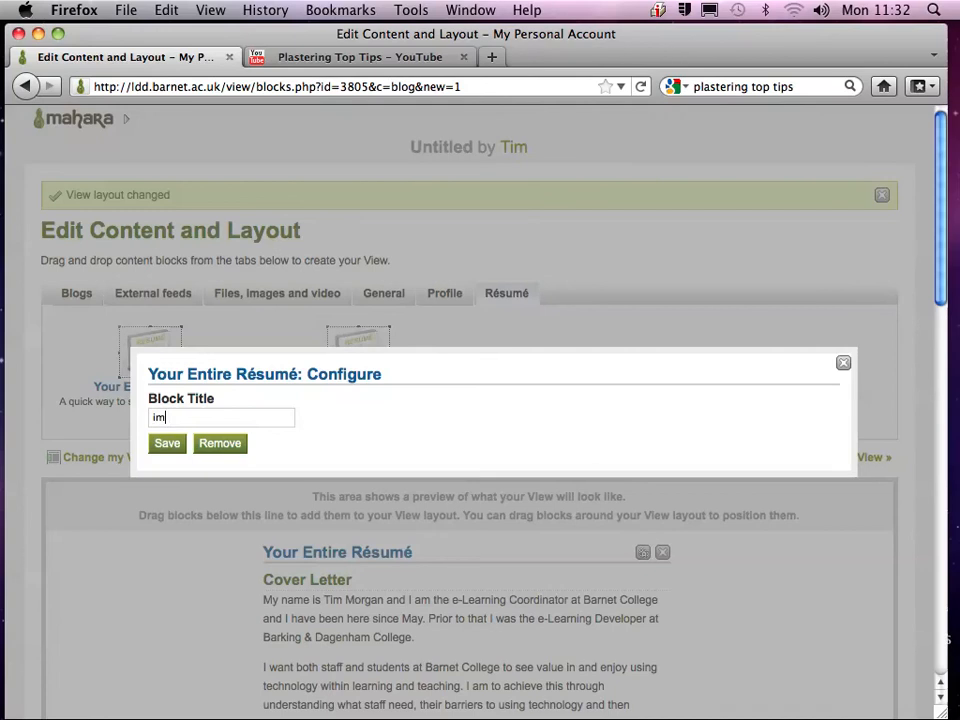
key("Backspace")
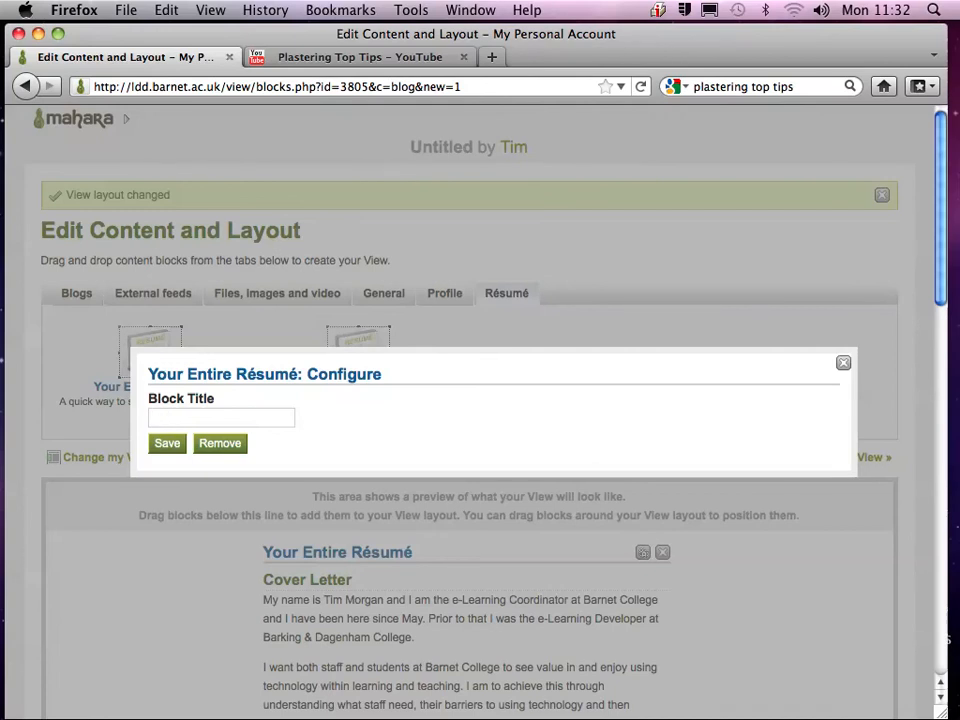
type("Tiom,")
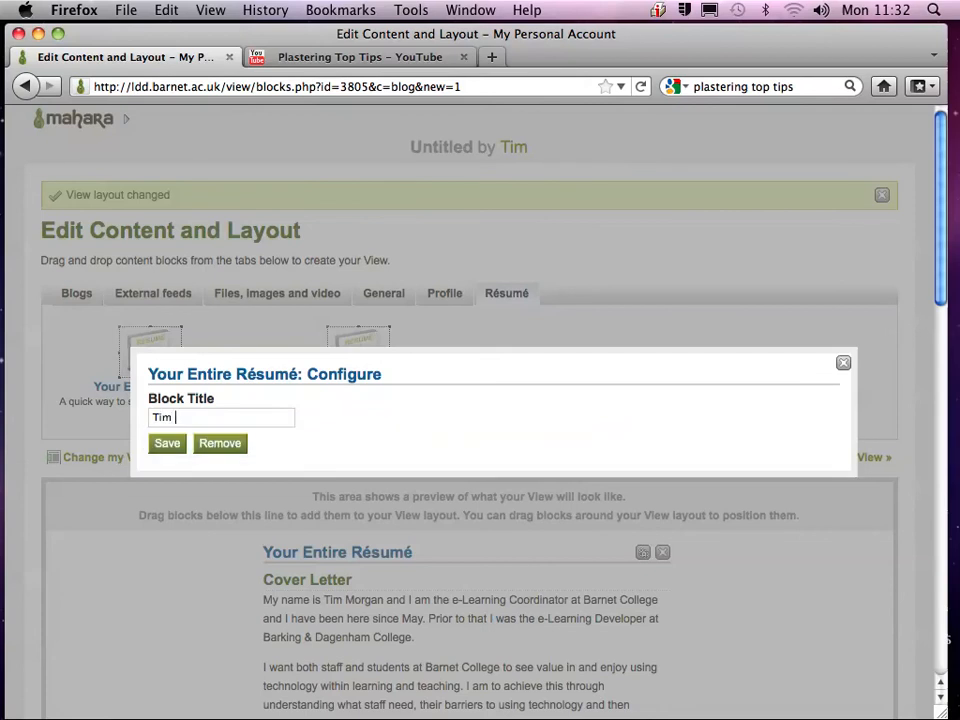
type("Morgan")
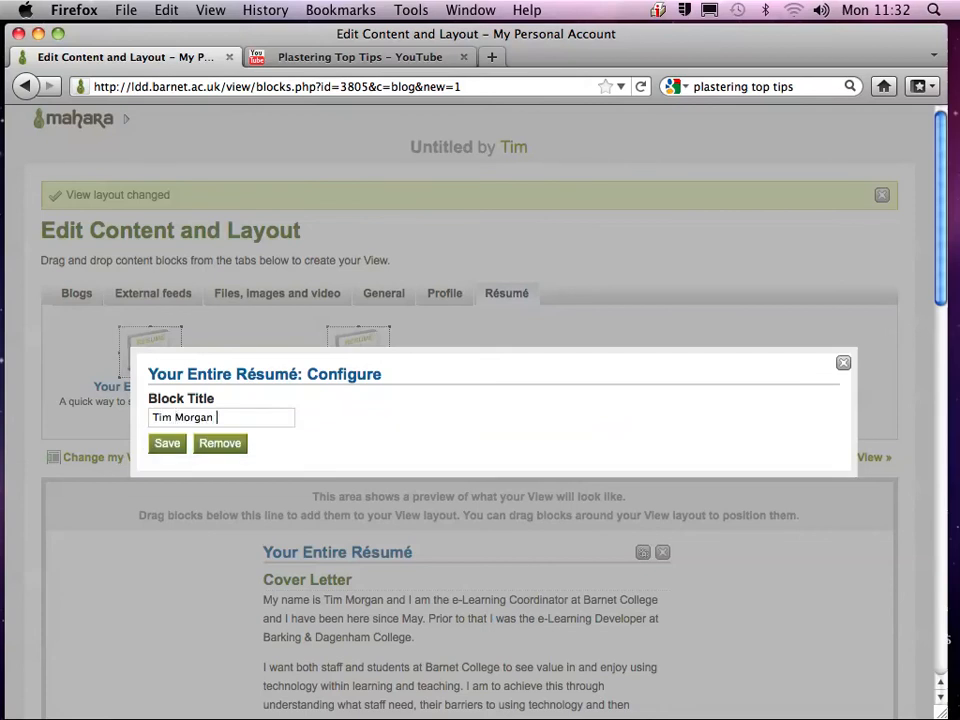
type("CV")
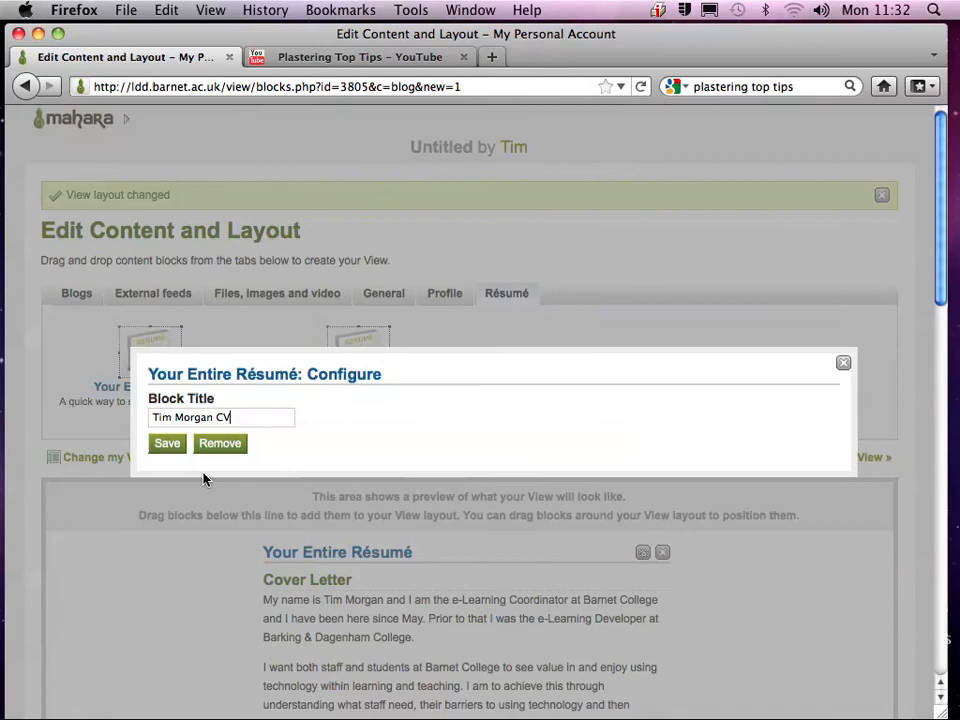
left_click(166, 444)
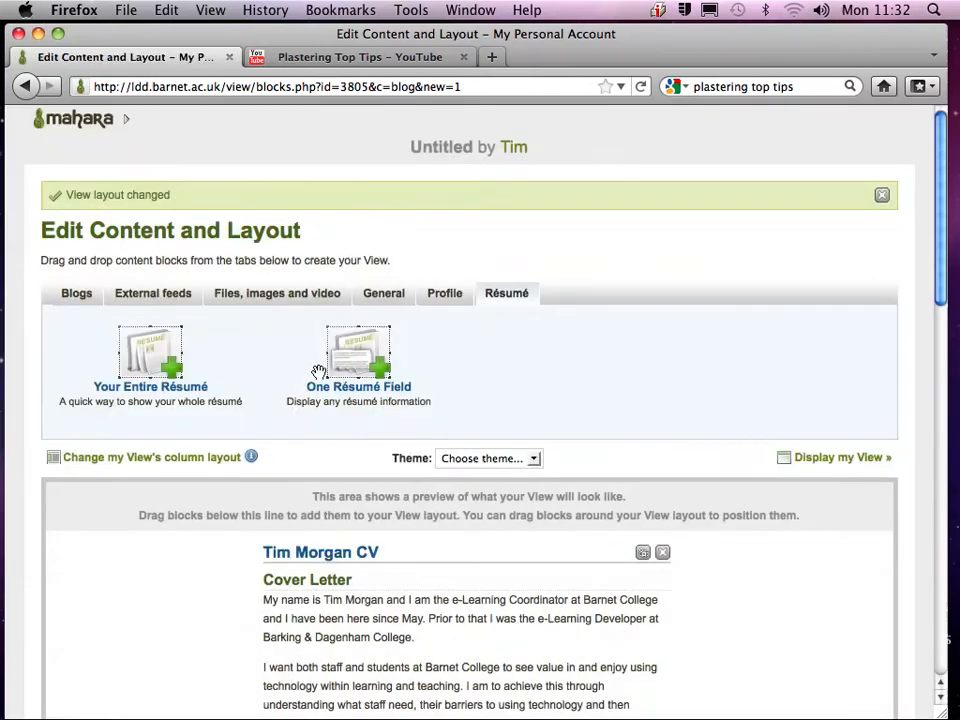
scroll("down", 3)
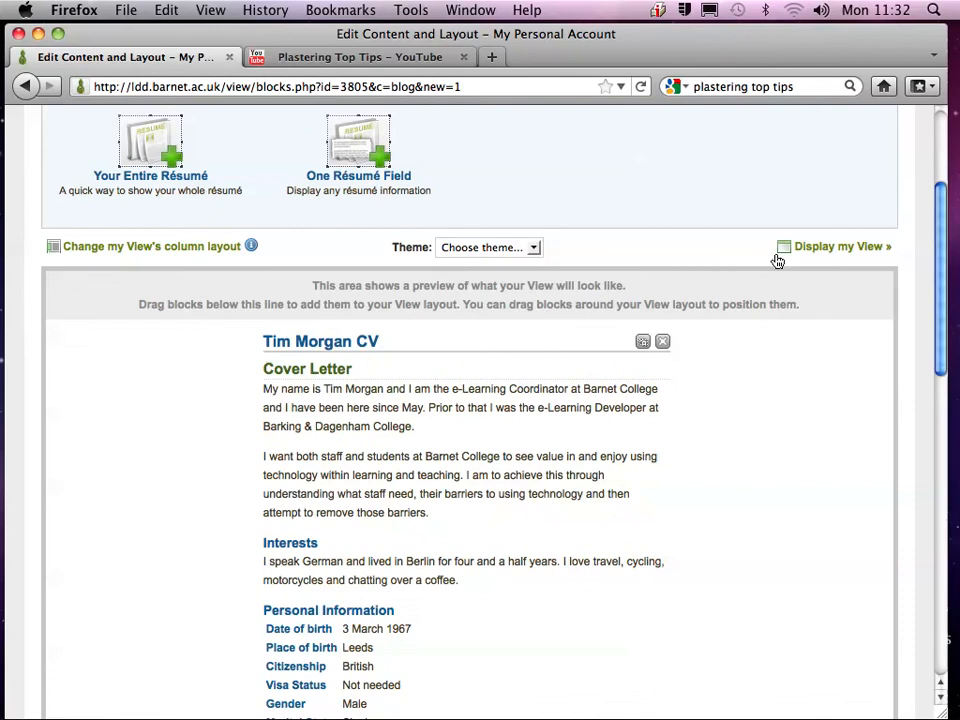
Step: Display the view as visitors see it and review the résumé down to Certifications
left_click(840, 246)
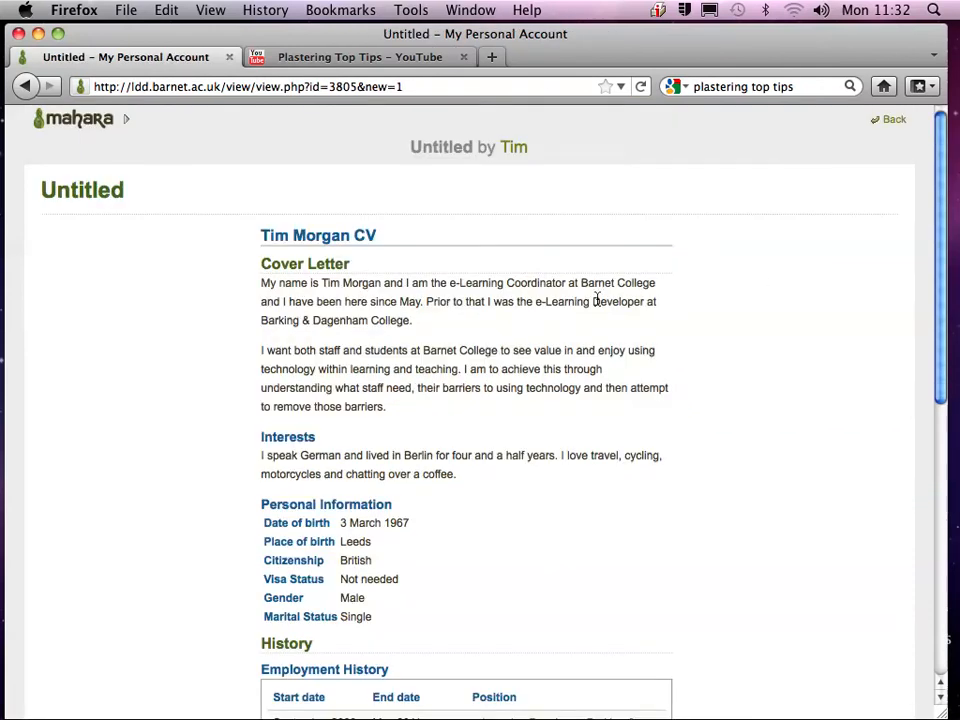
scroll("down", 3)
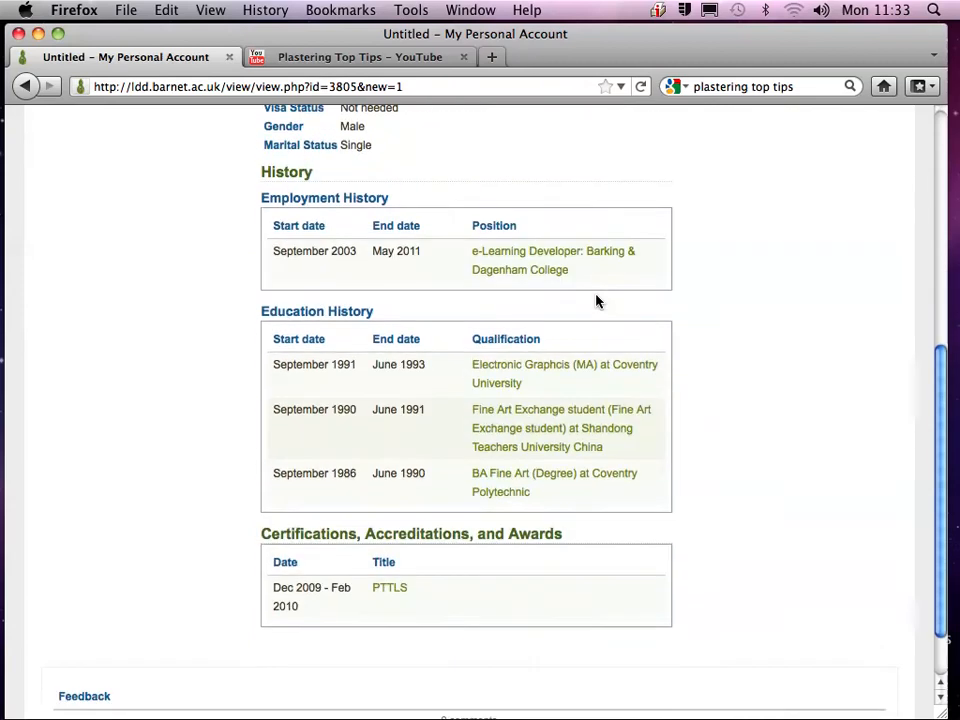
scroll("up", 3)
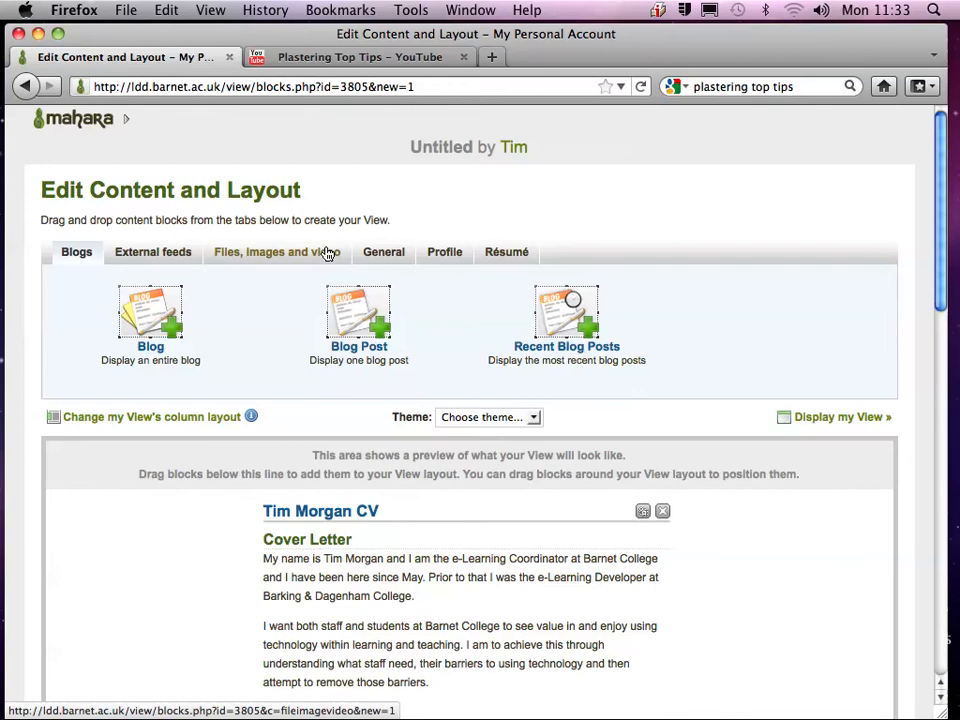
mouse_move(272, 260)
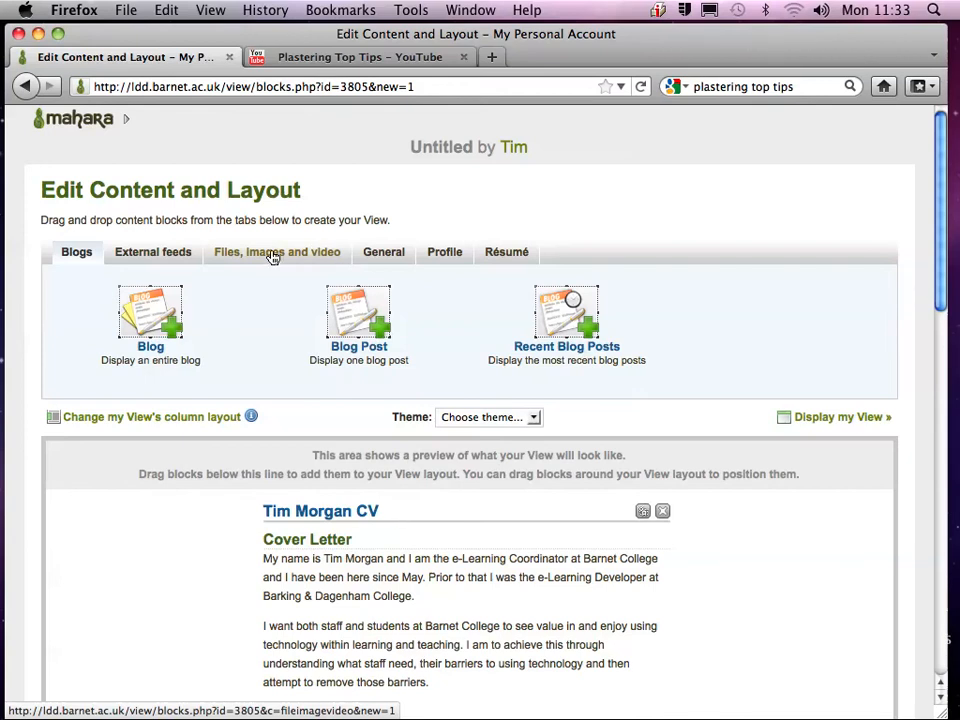
Step: Add an External Video block beside the résumé, ready for its video URL
left_click(276, 252)
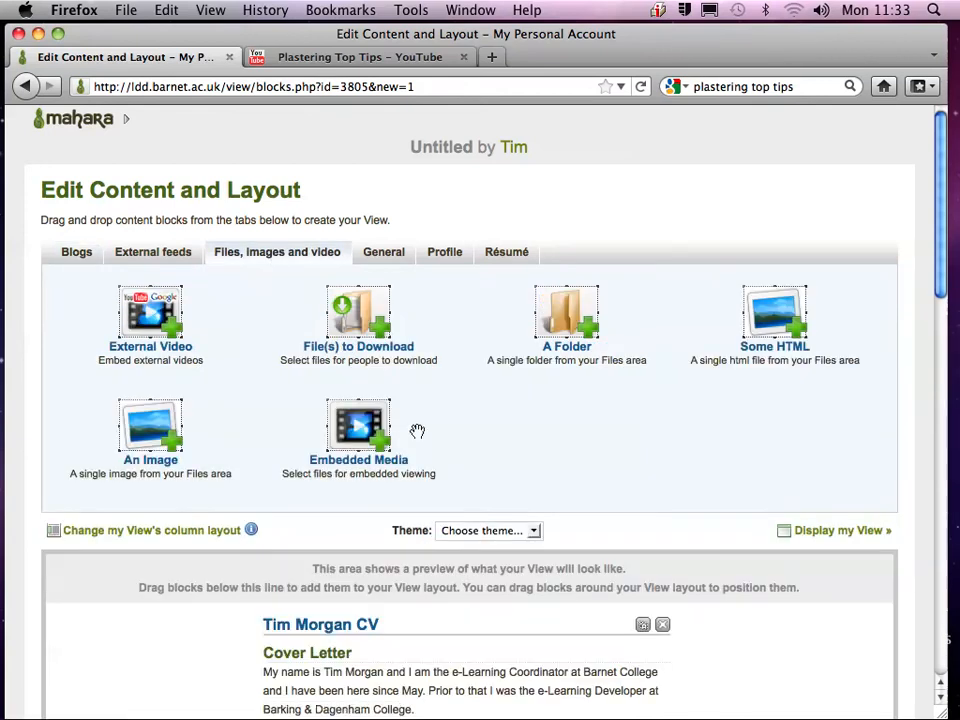
left_click_drag(150, 316, 576, 520)
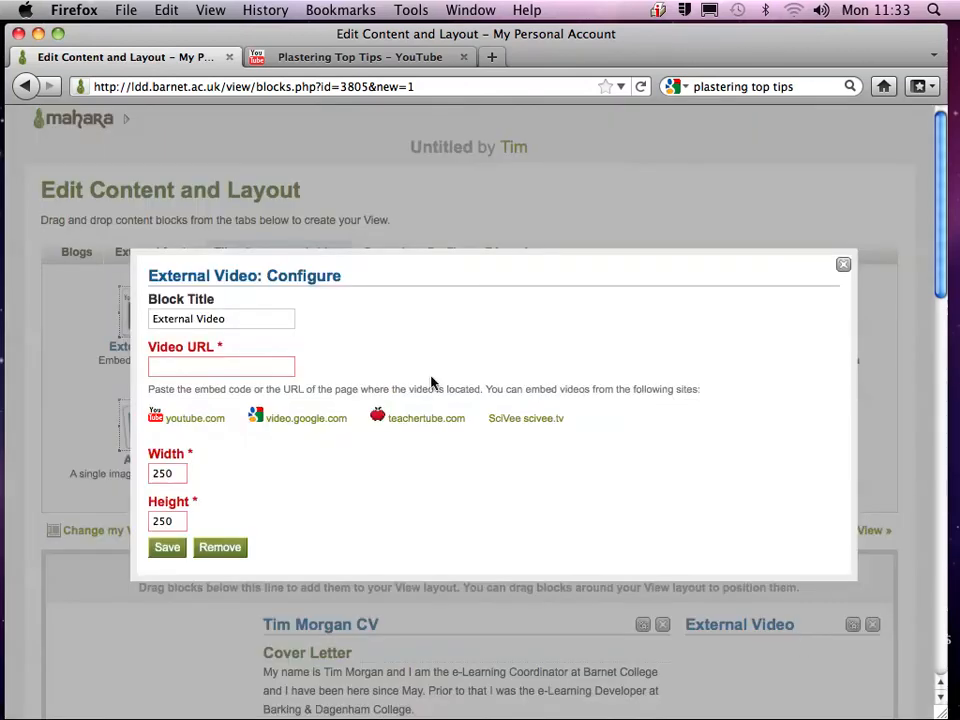
left_click(350, 56)
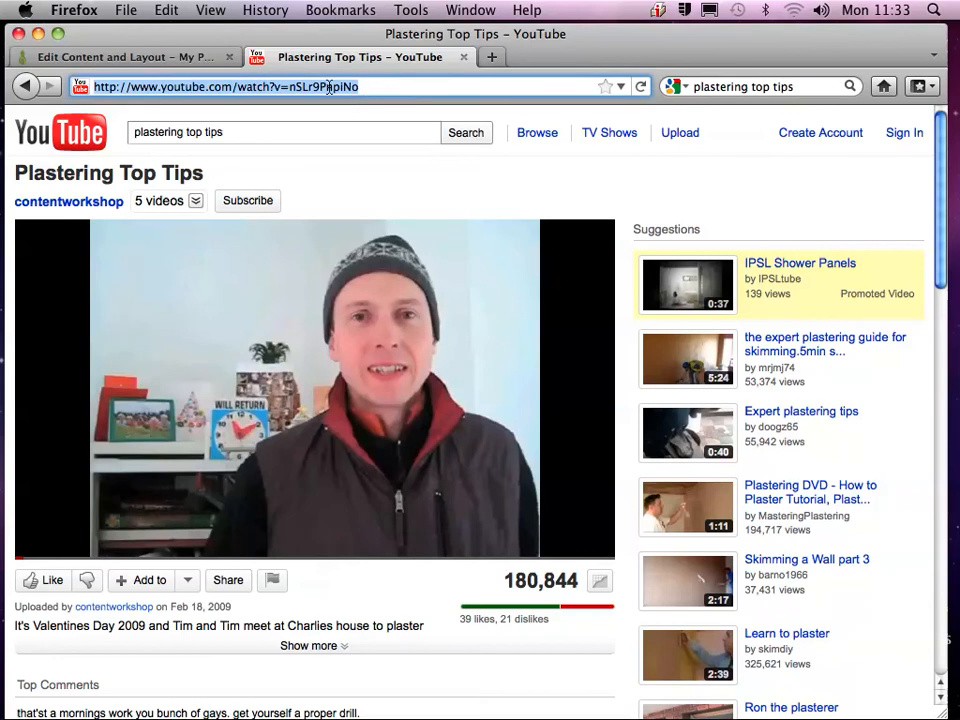
Step: Copy the Plastering Top Tips YouTube address and return to the Mahara editor
left_click(130, 56)
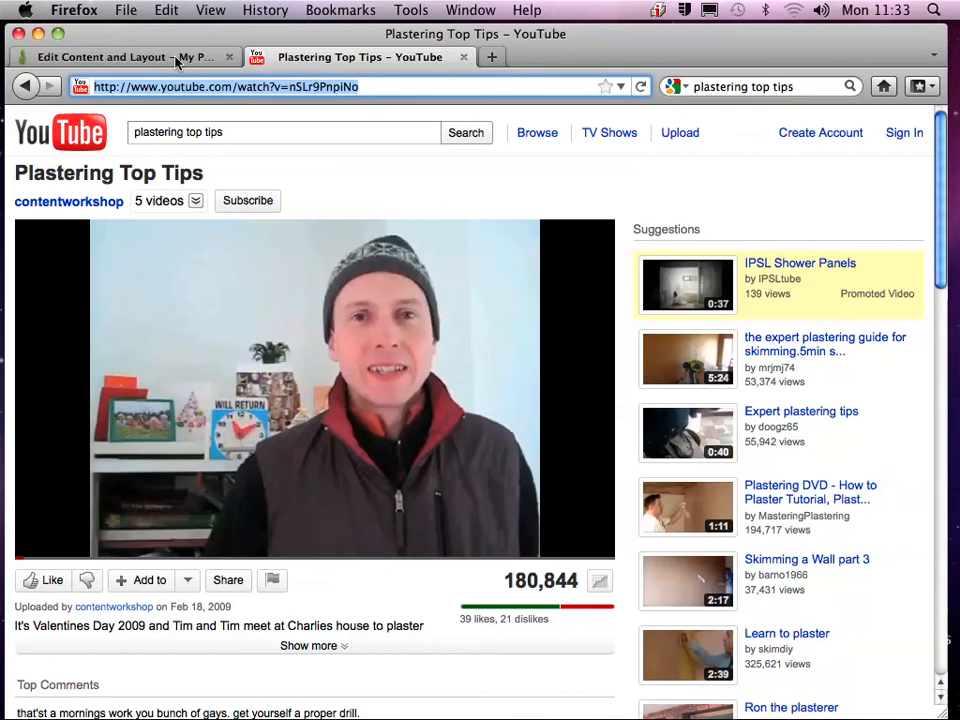
left_click(130, 56)
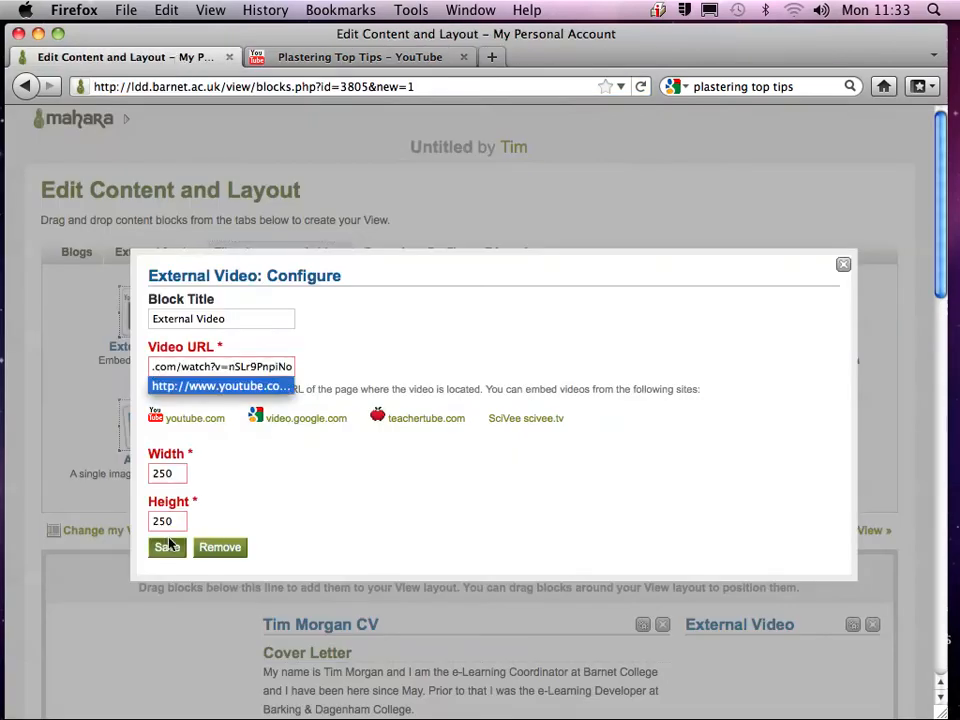
Step: Save the External Video block with the pasted YouTube URL and review the result
left_click(168, 548)
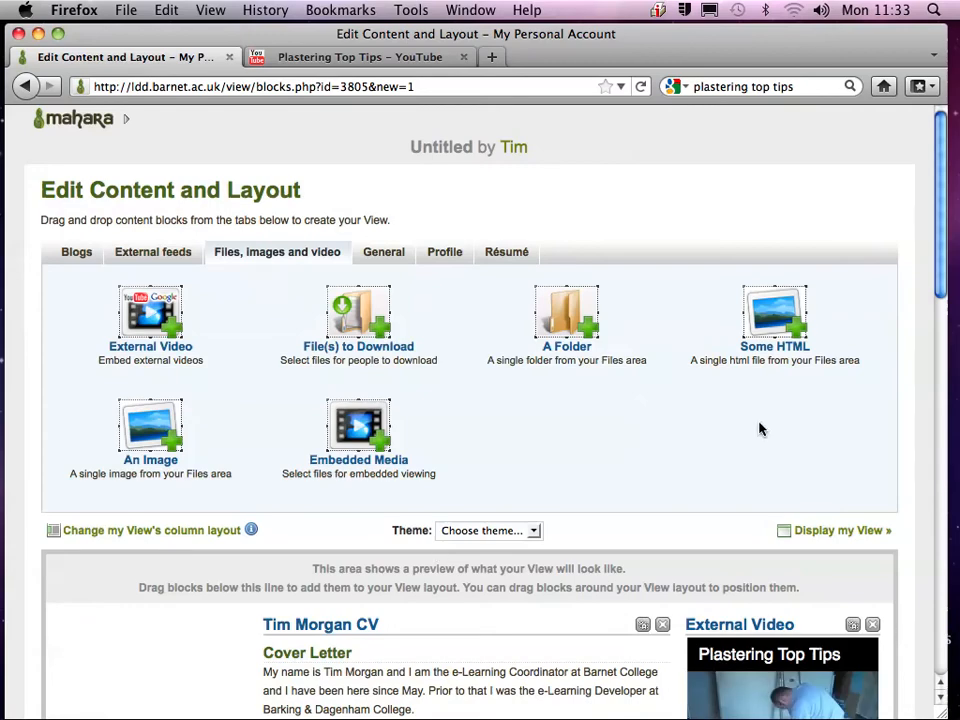
scroll("down", 3)
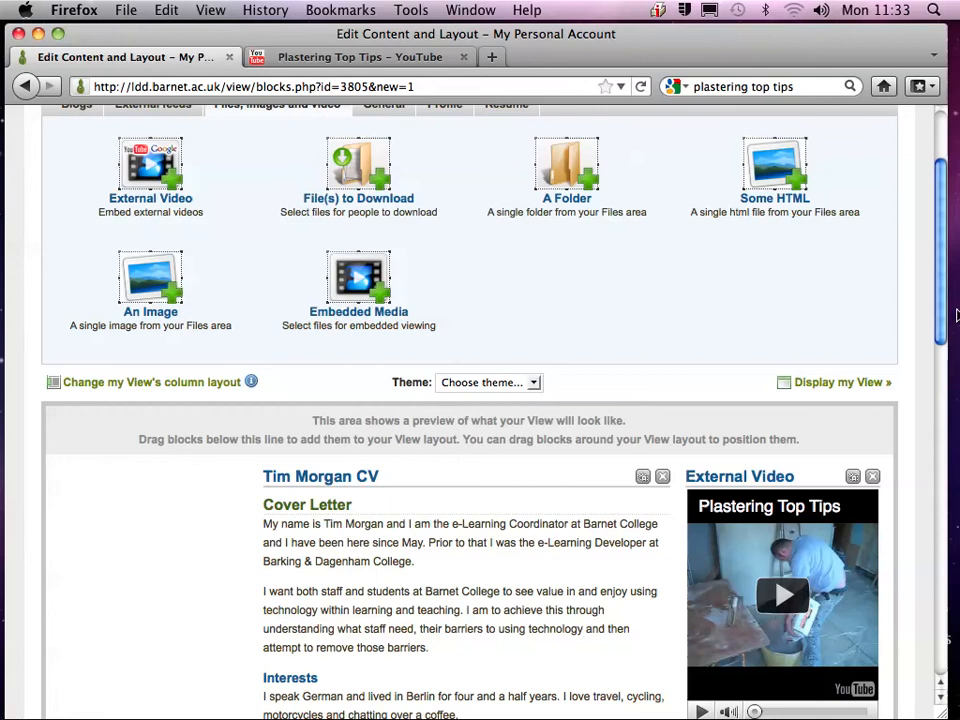
scroll("down", 3)
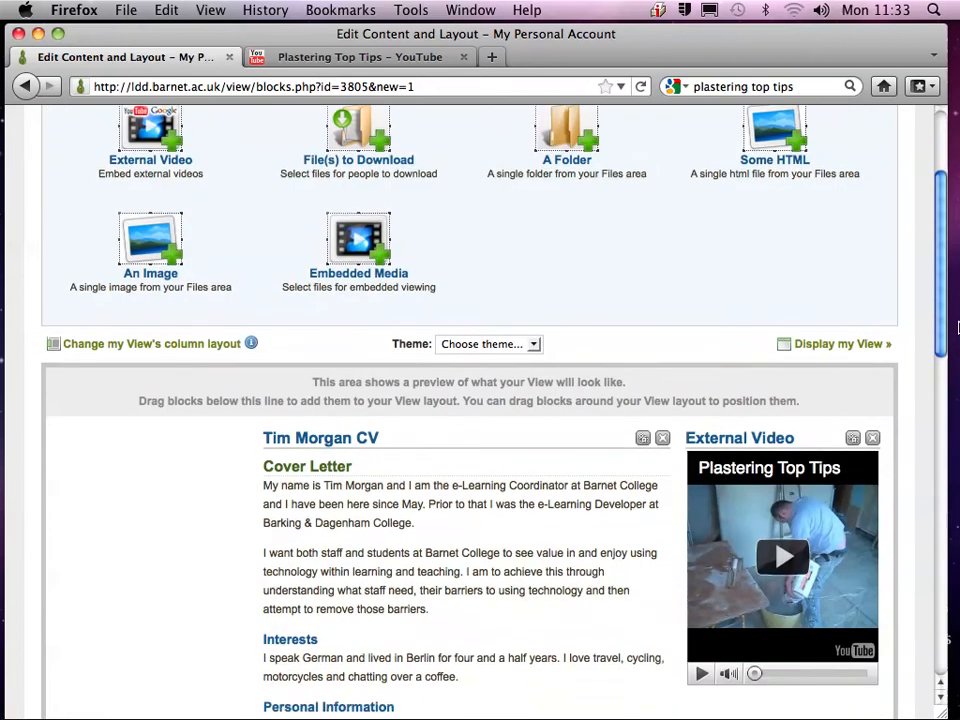
scroll("up", 3)
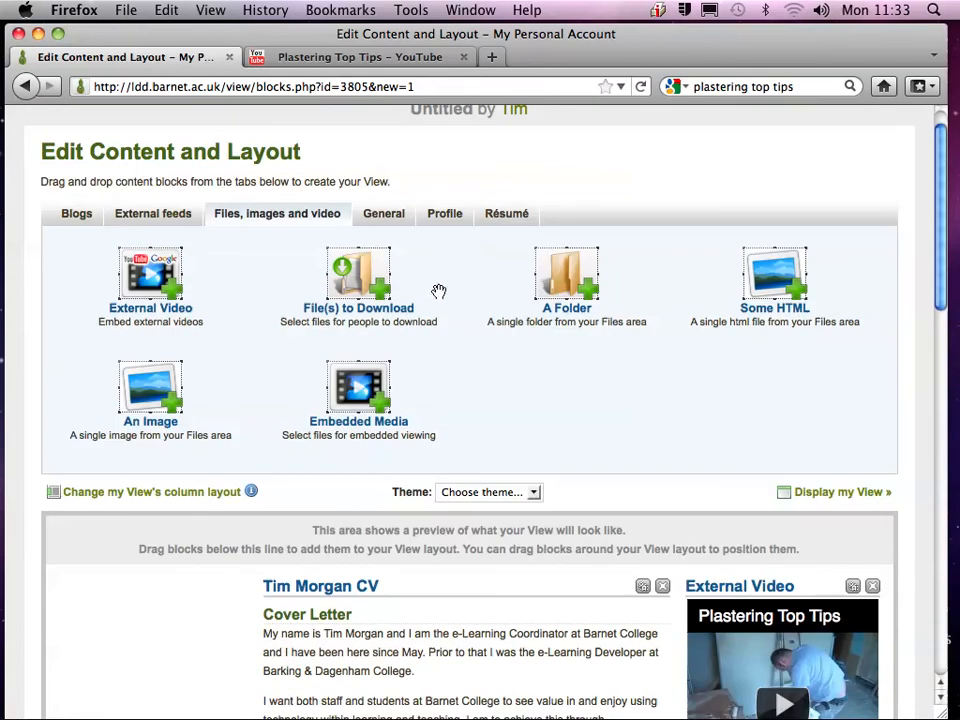
mouse_move(372, 272)
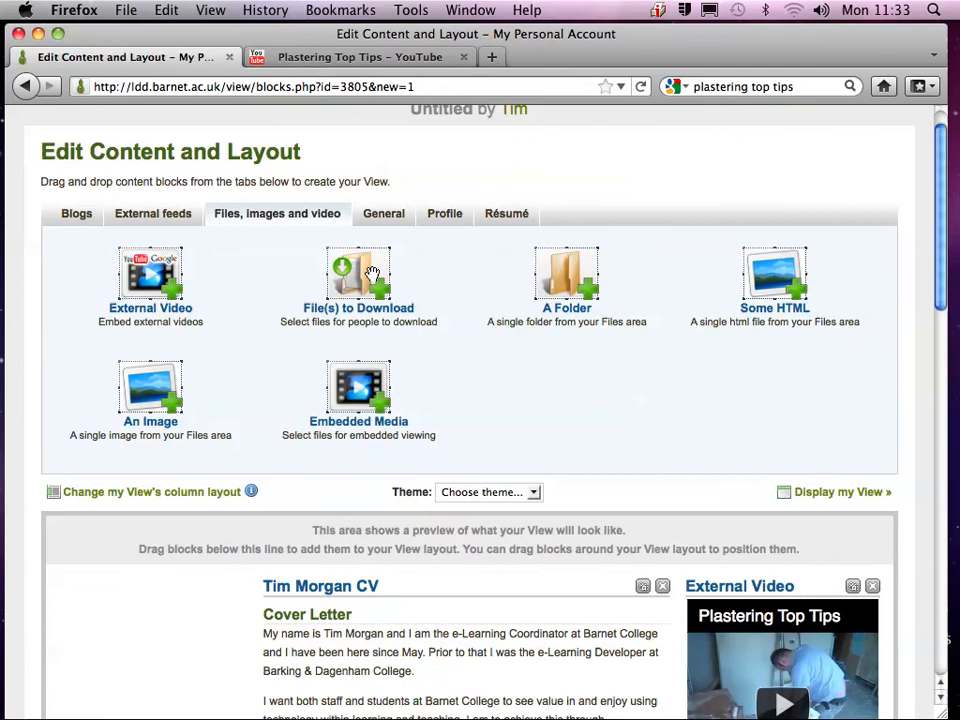
mouse_move(384, 222)
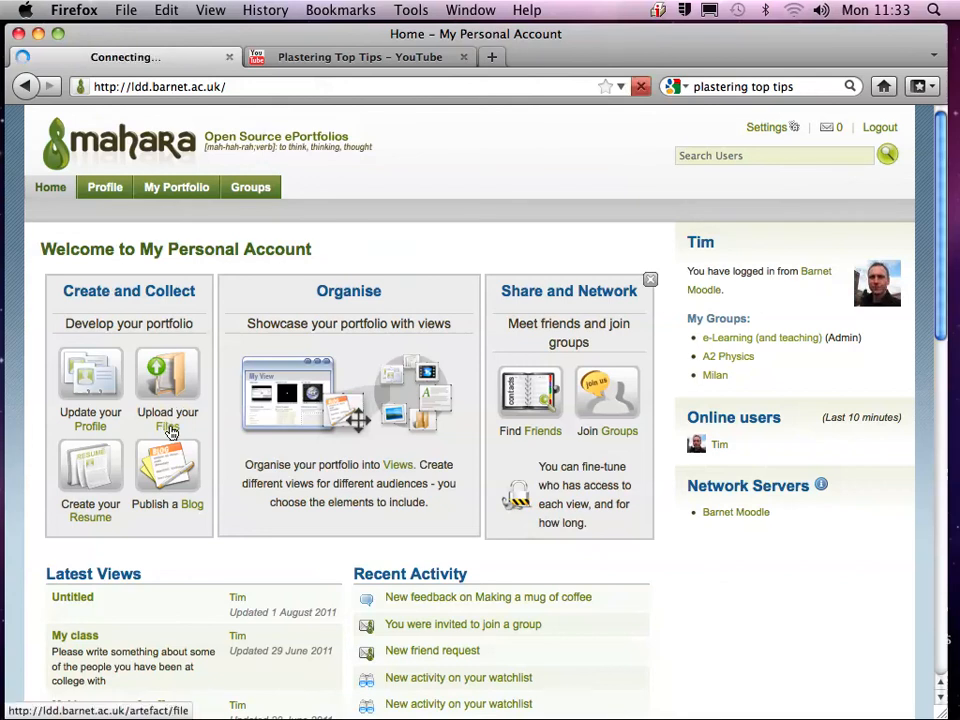
Step: Upload tim_moodle_icon.jpg from the computer into My Files
left_click(168, 376)
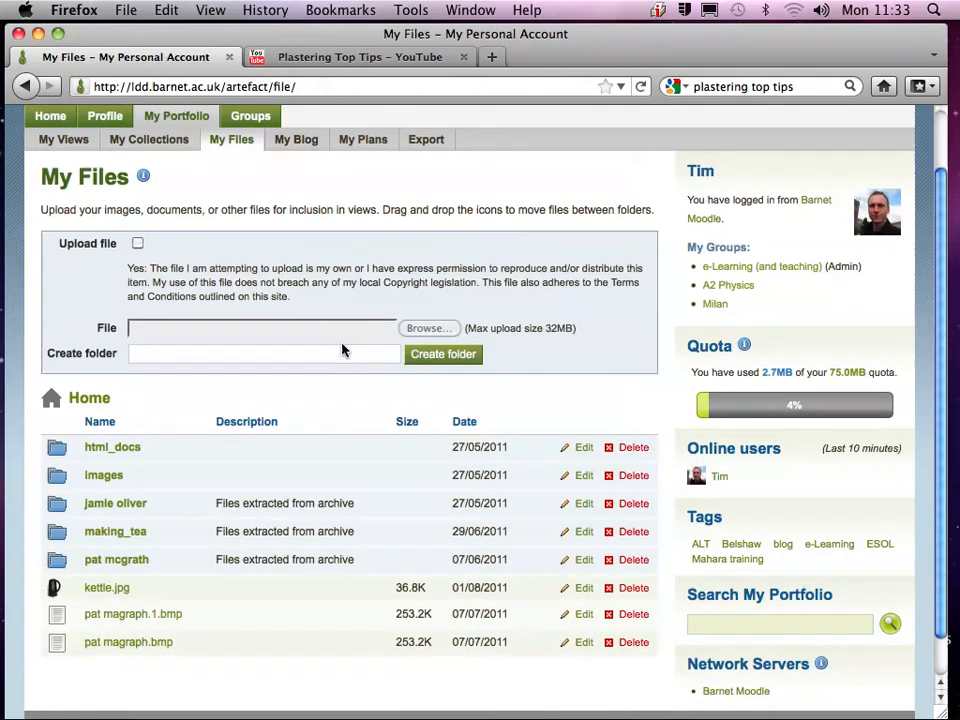
left_click(136, 244)
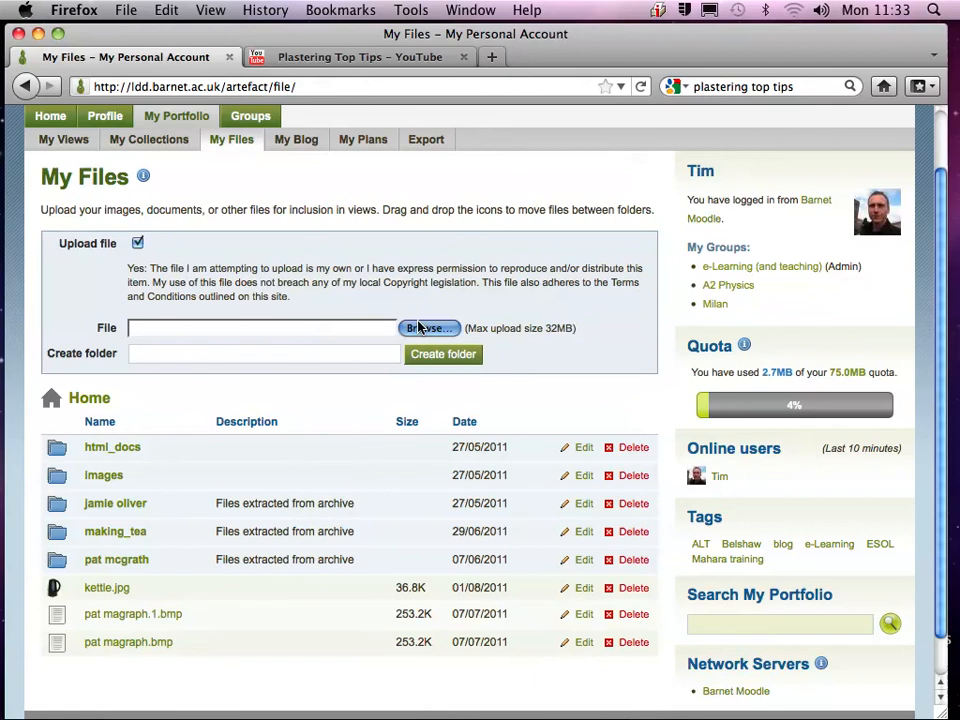
left_click(428, 328)
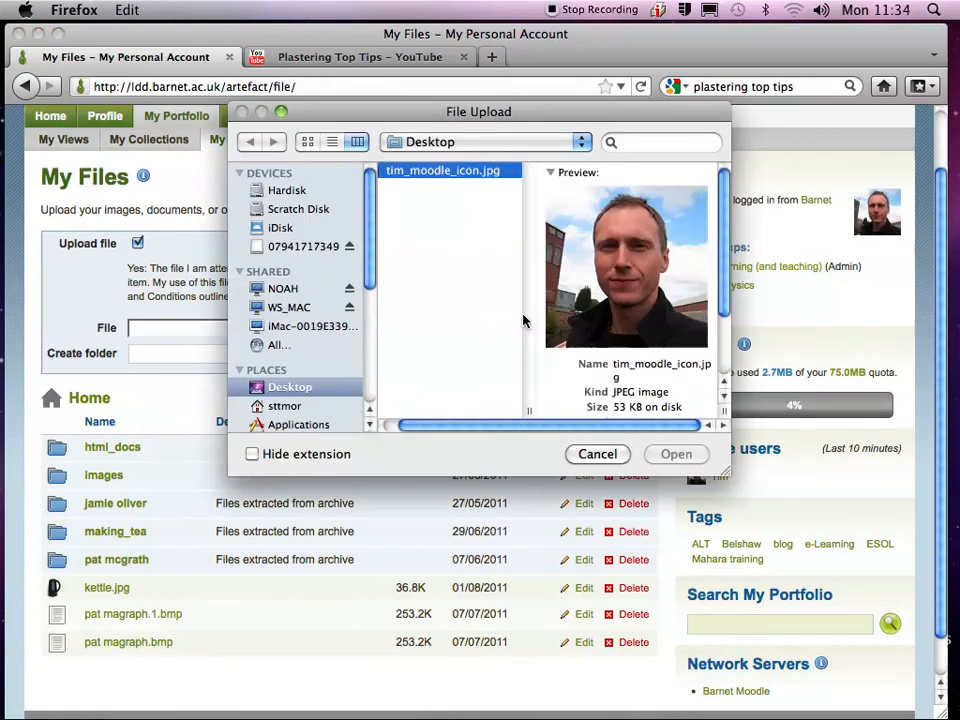
left_click(676, 454)
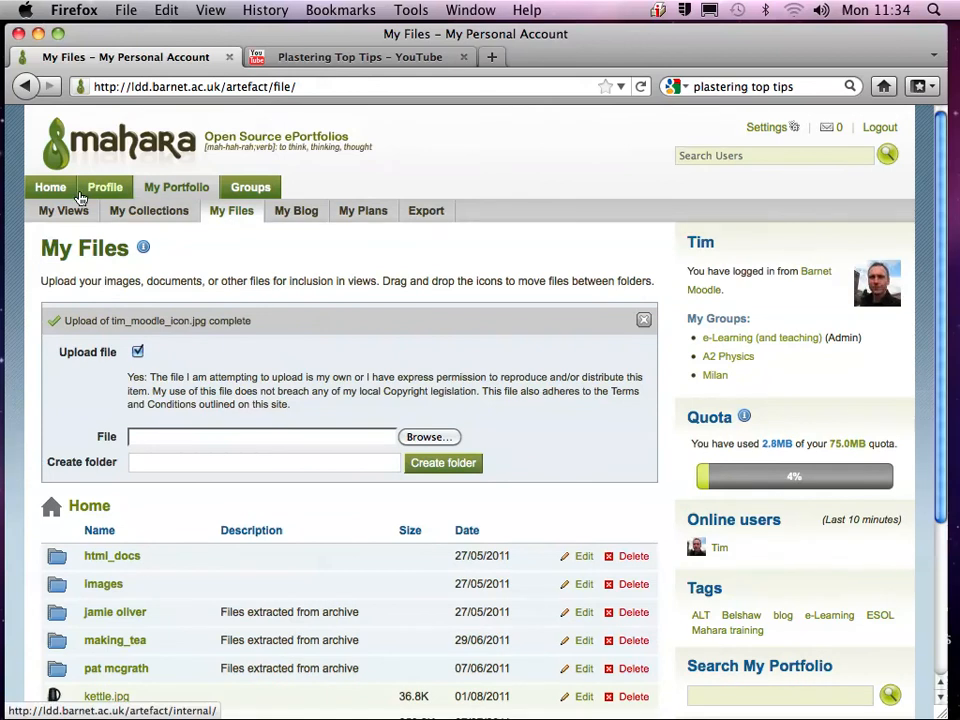
mouse_move(256, 220)
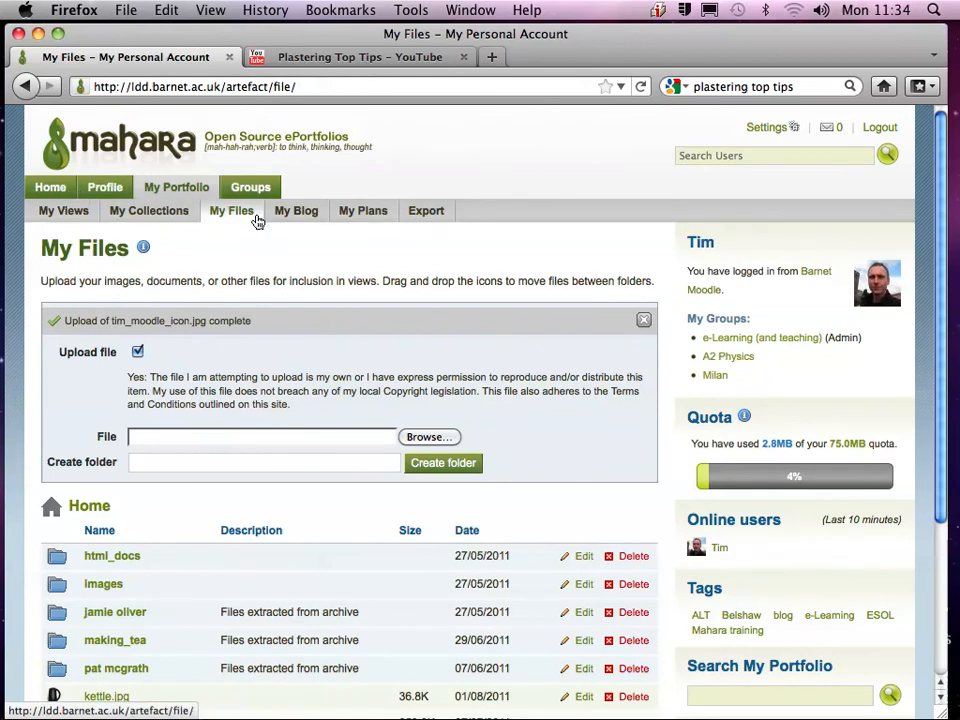
Step: From My Views page 2, open the Untitled view with the CV and Plastering Top Tips video
left_click(62, 210)
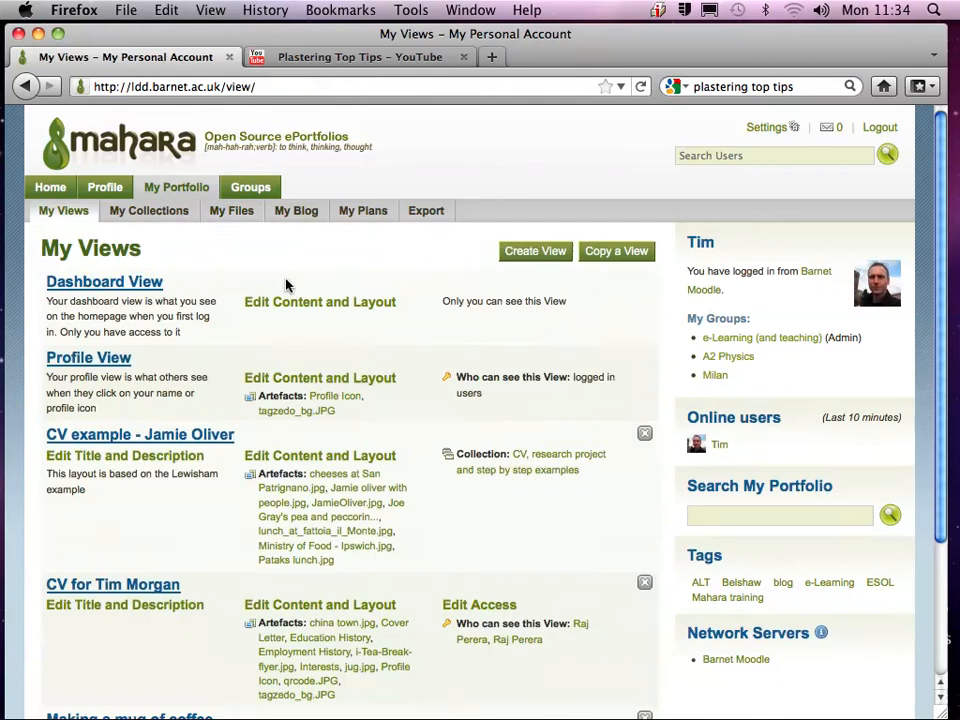
scroll("down", 3)
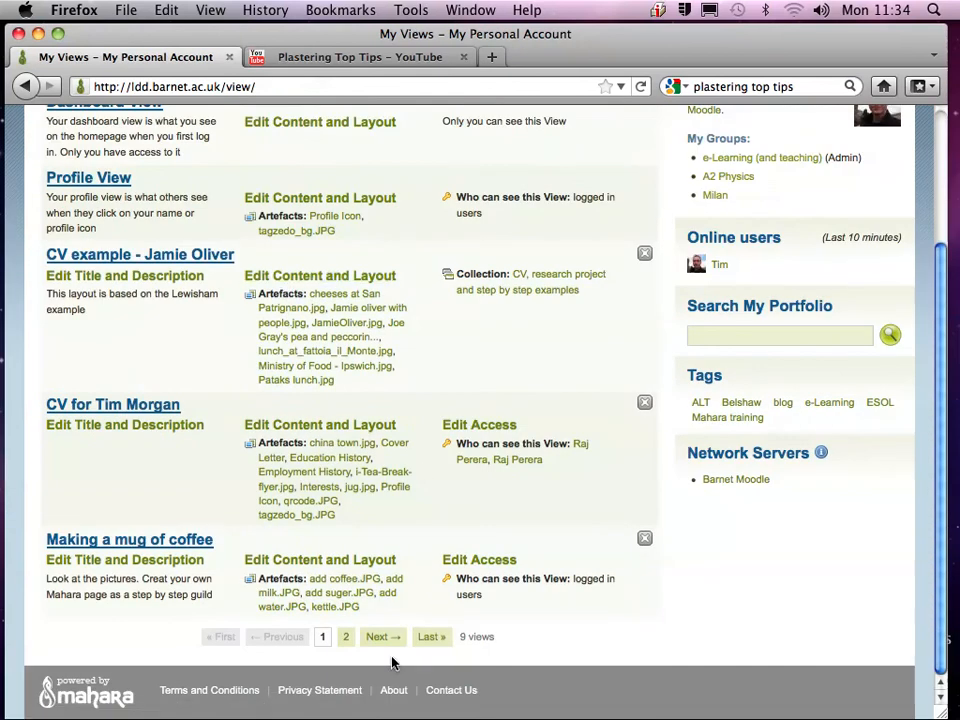
left_click(380, 636)
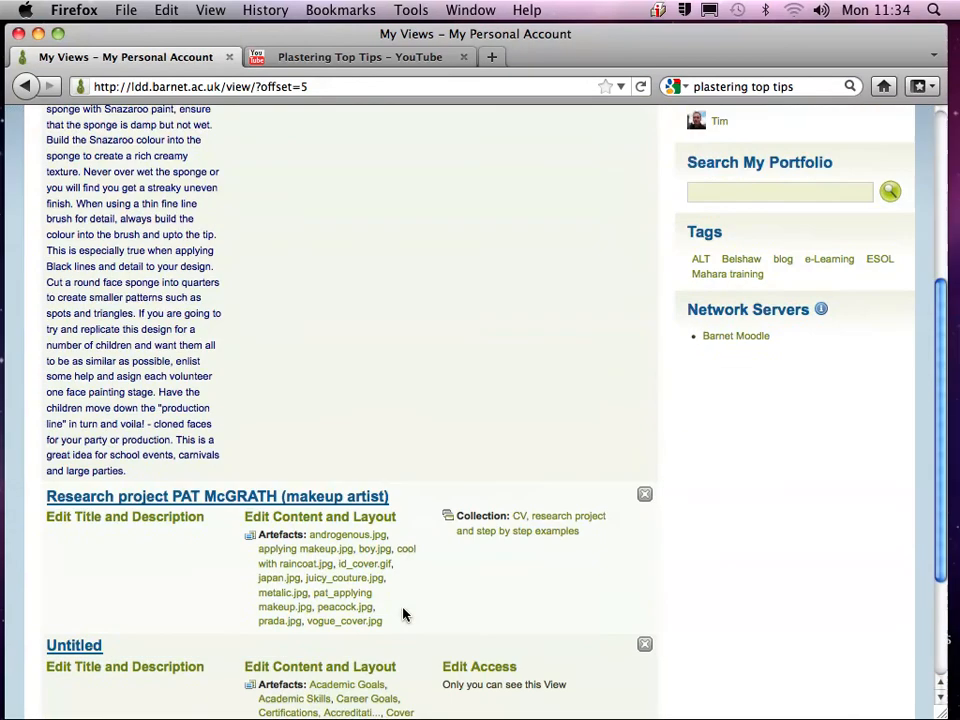
scroll("down", 3)
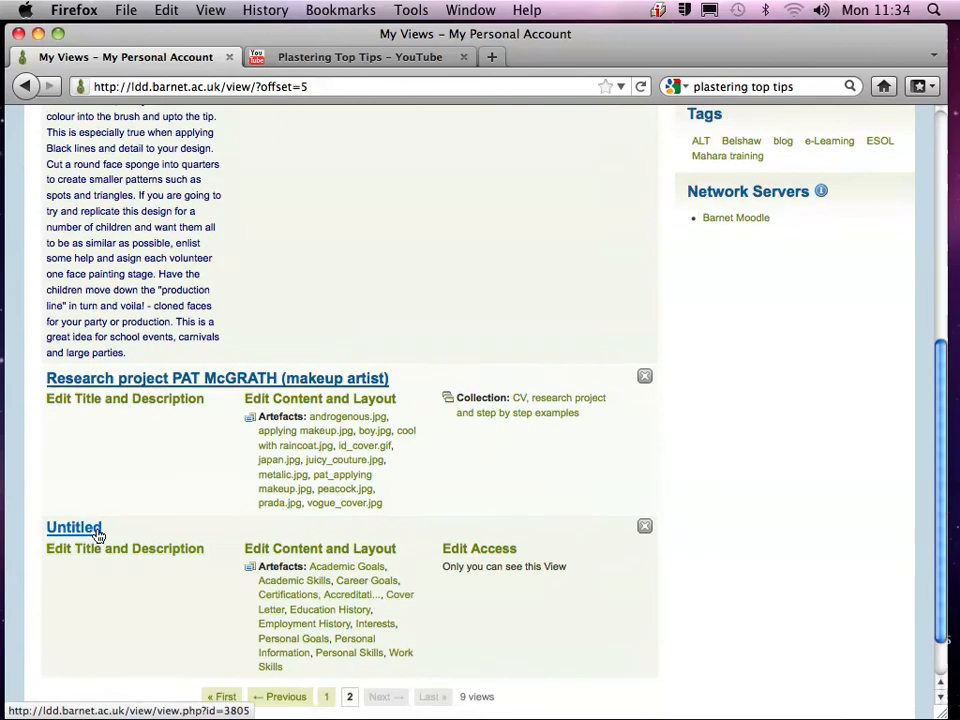
left_click(72, 528)
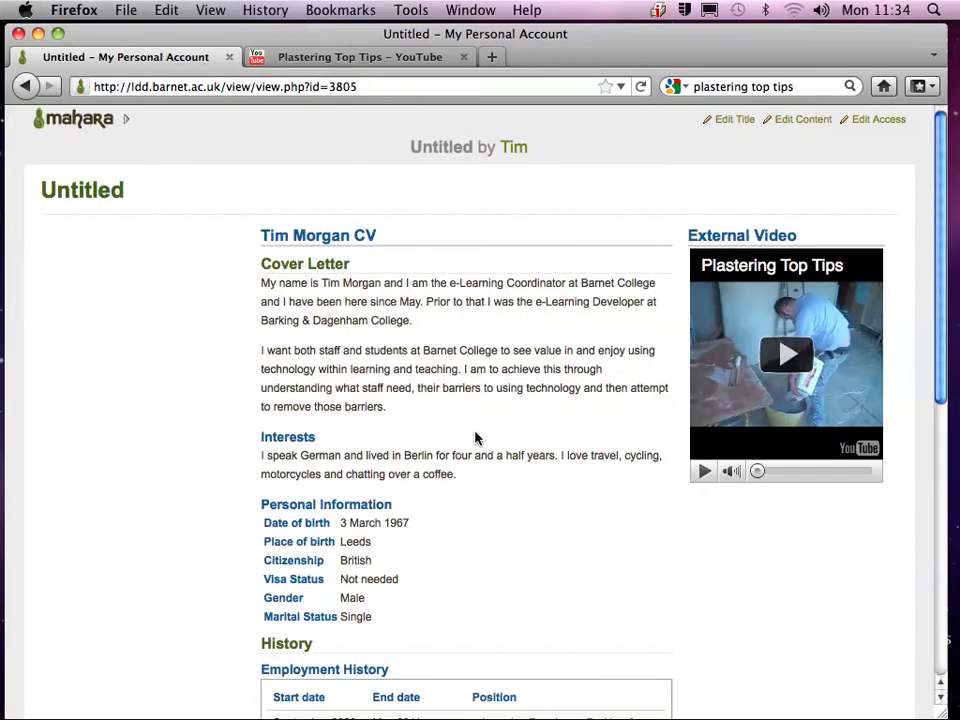
mouse_move(796, 126)
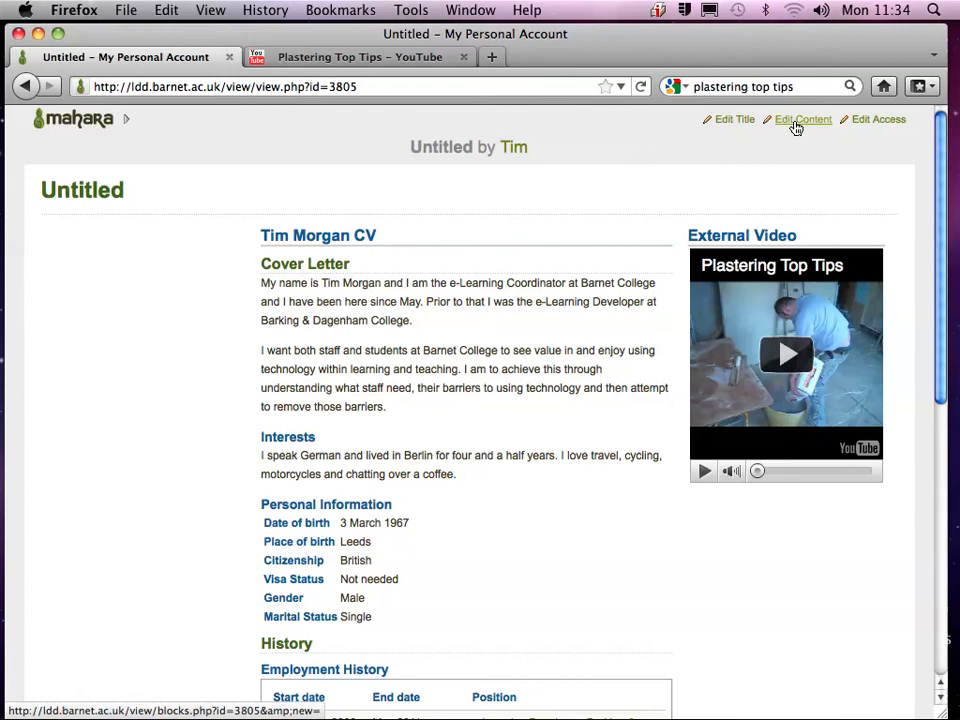
Step: Edit the view's content and add An Image block to the layout
left_click(798, 120)
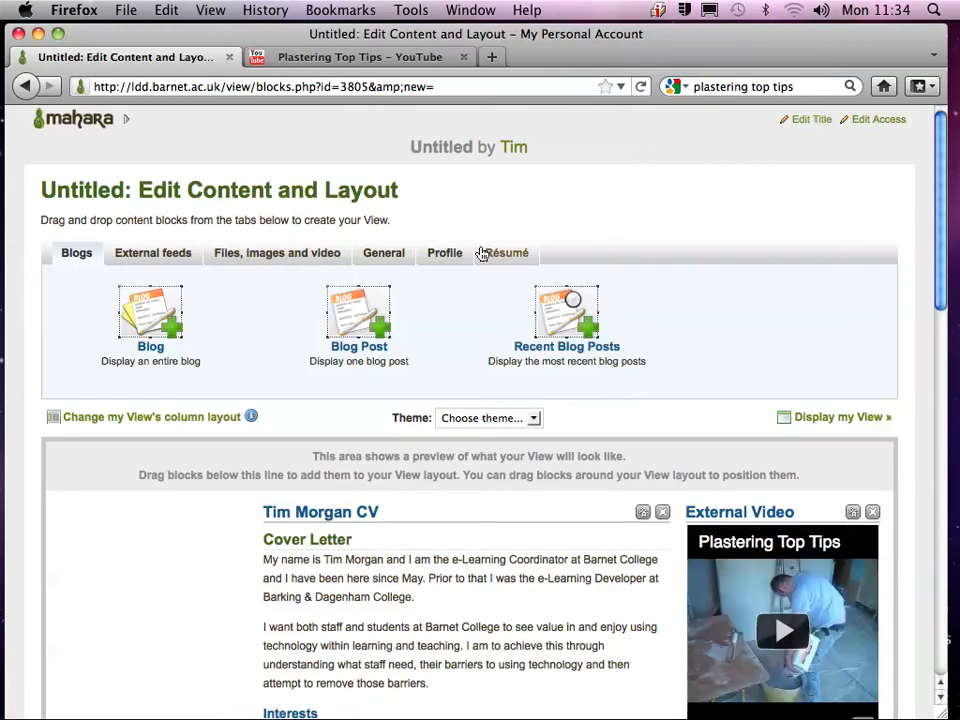
left_click(276, 252)
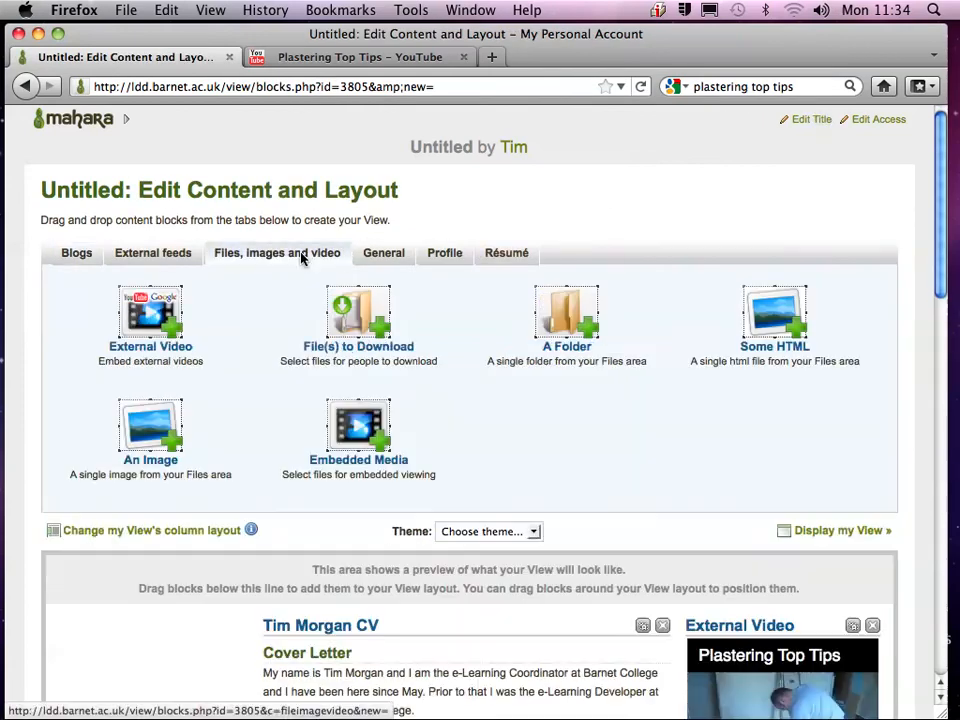
left_click_drag(150, 424, 128, 650)
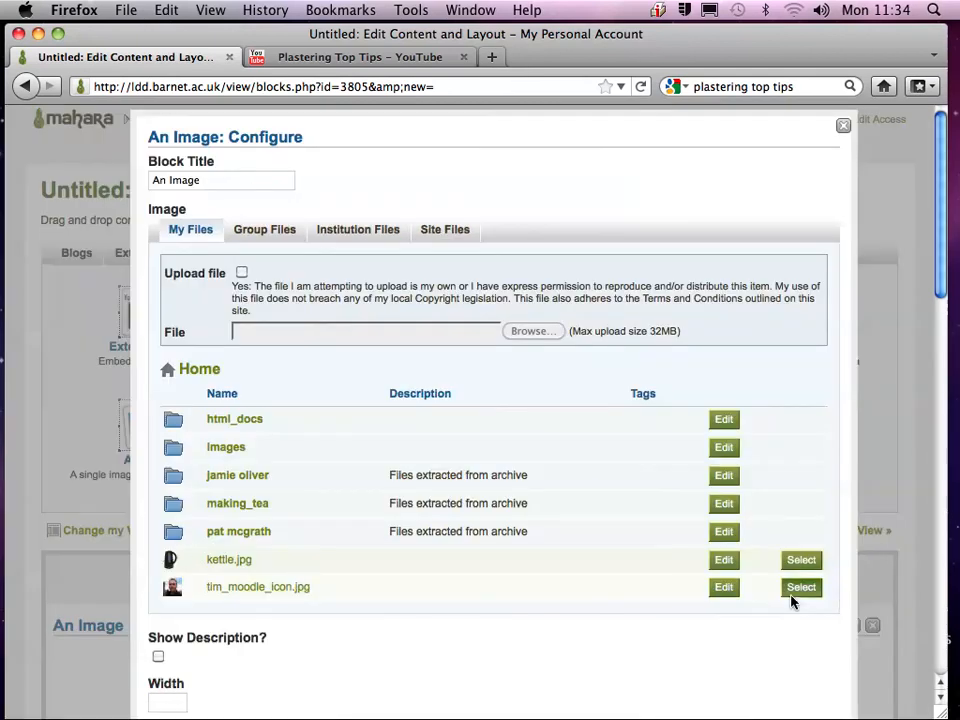
Step: Set the image block to show tim_moodle_icon.jpg and save it
left_click(800, 588)
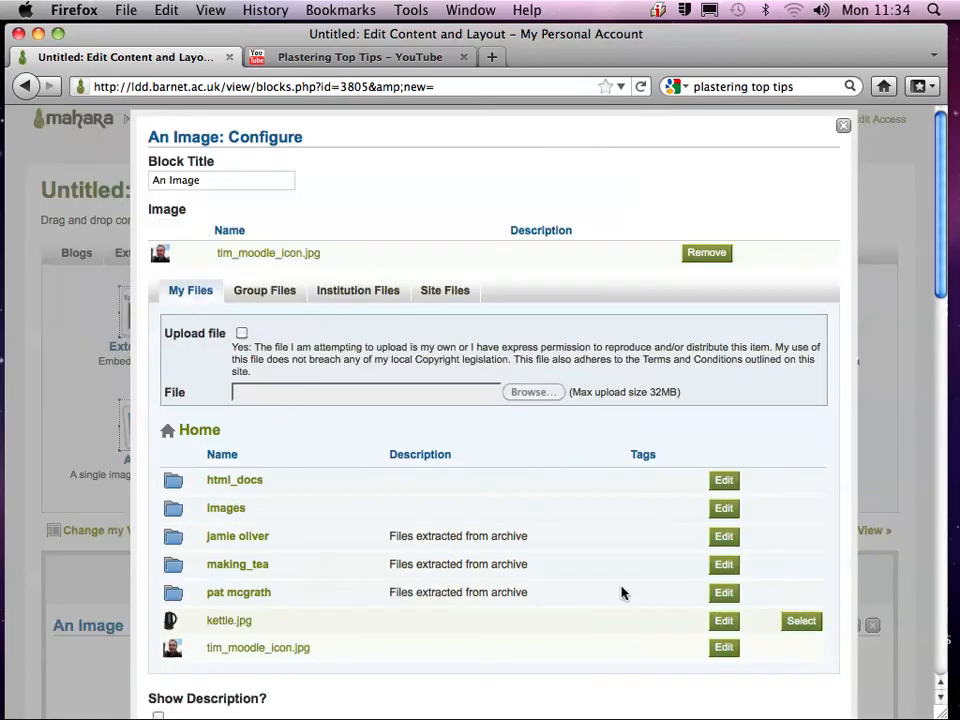
scroll("down", 3)
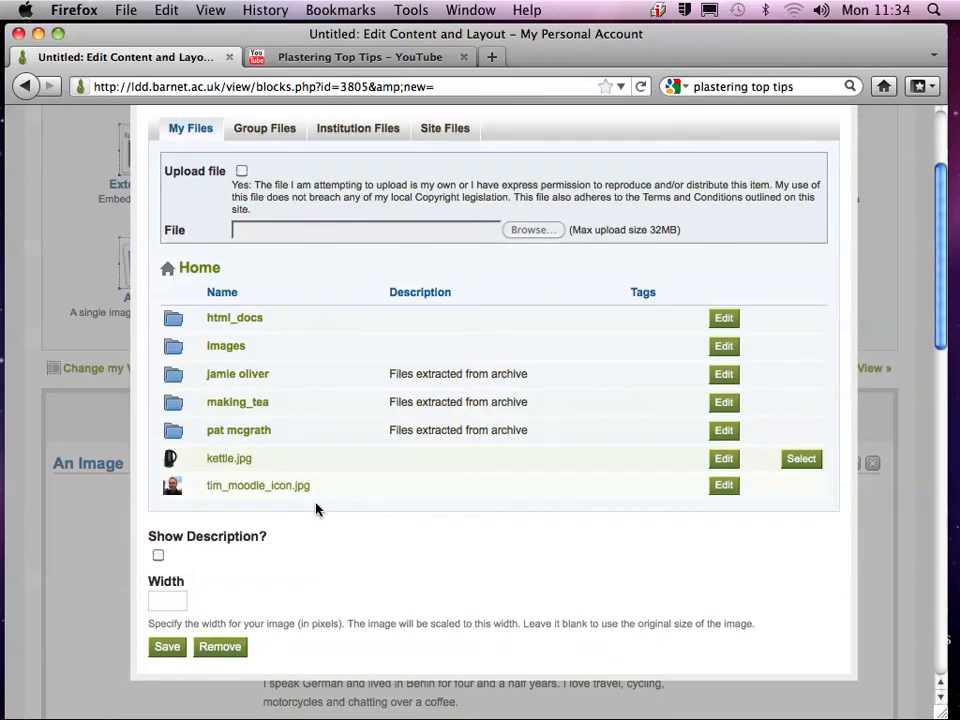
left_click(168, 648)
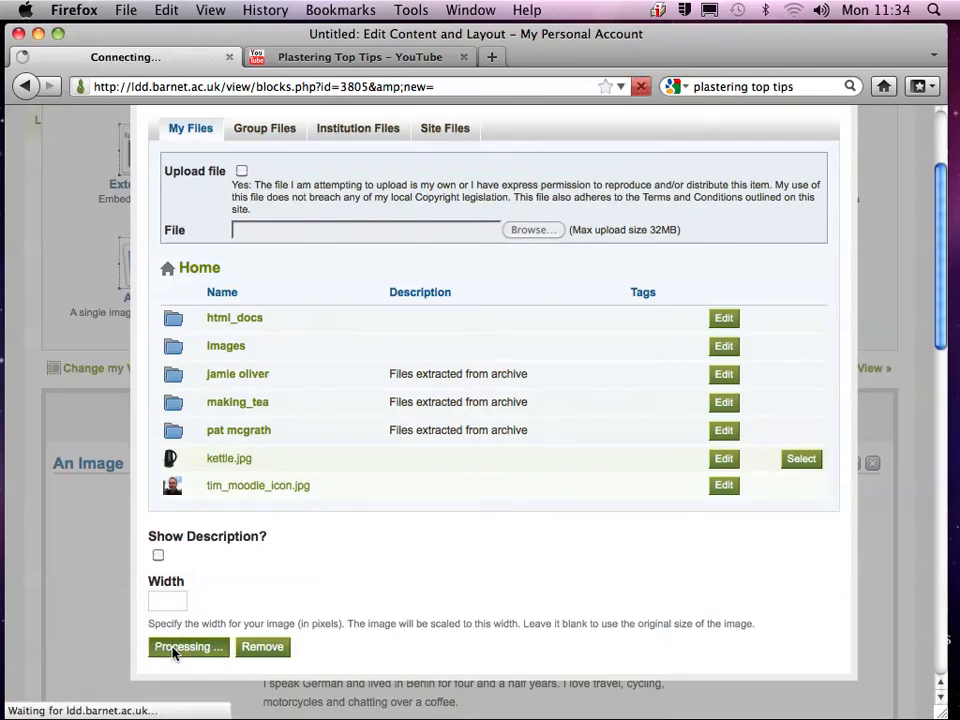
left_click(188, 648)
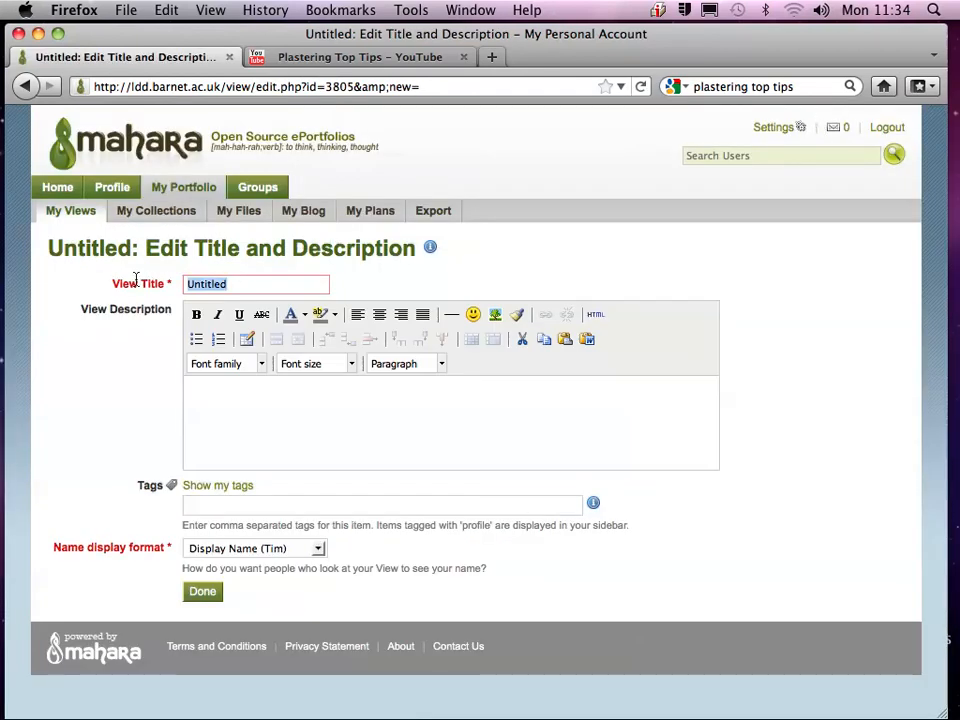
type("T")
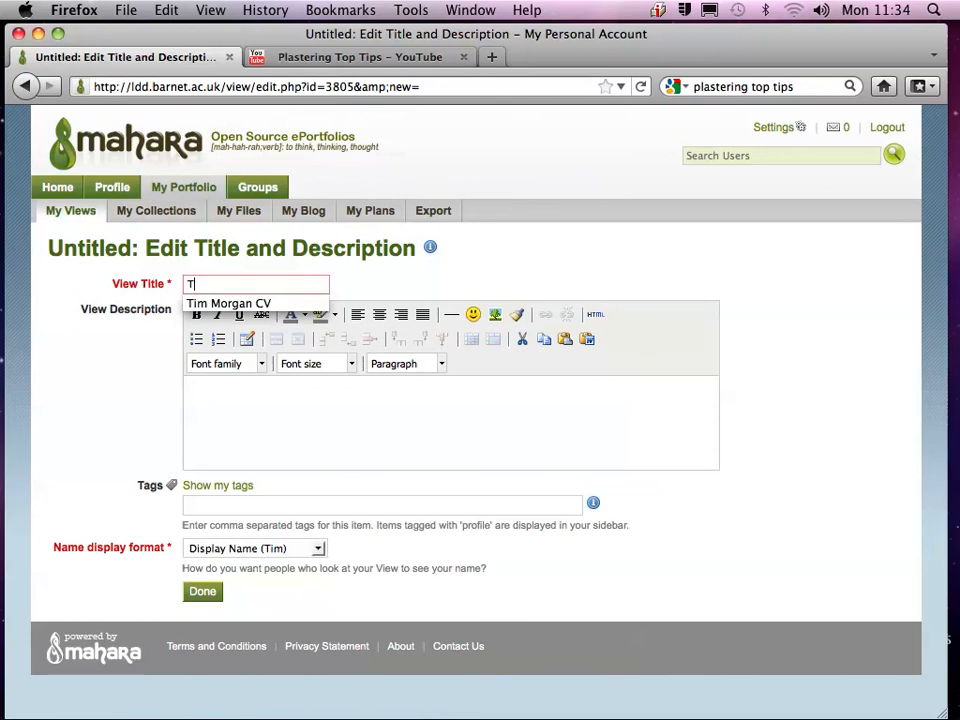
type("im Morgan CV")
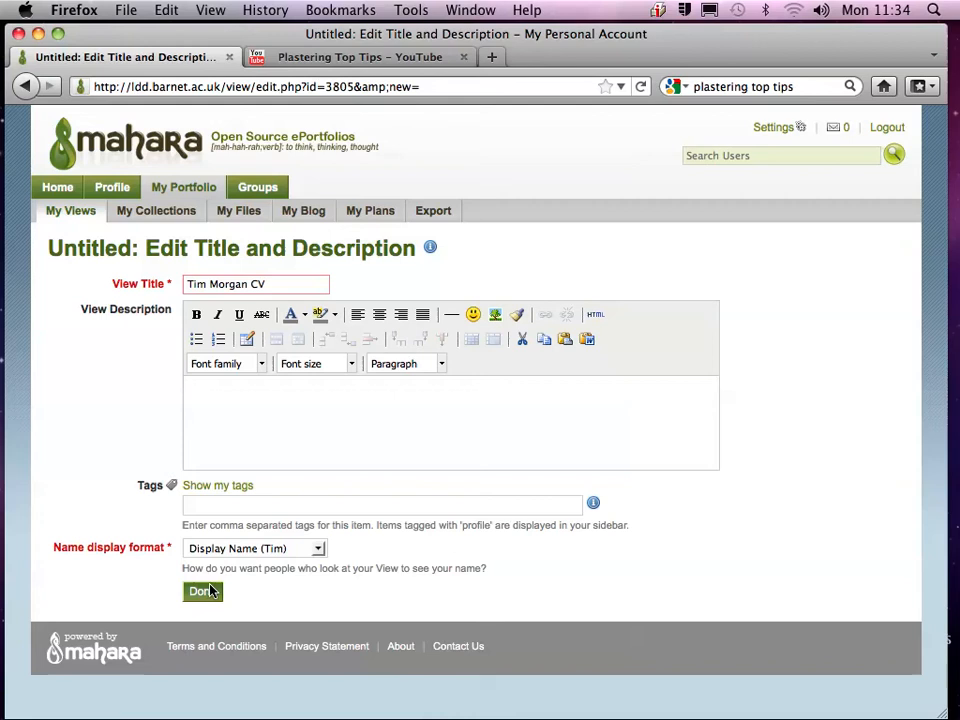
left_click(200, 592)
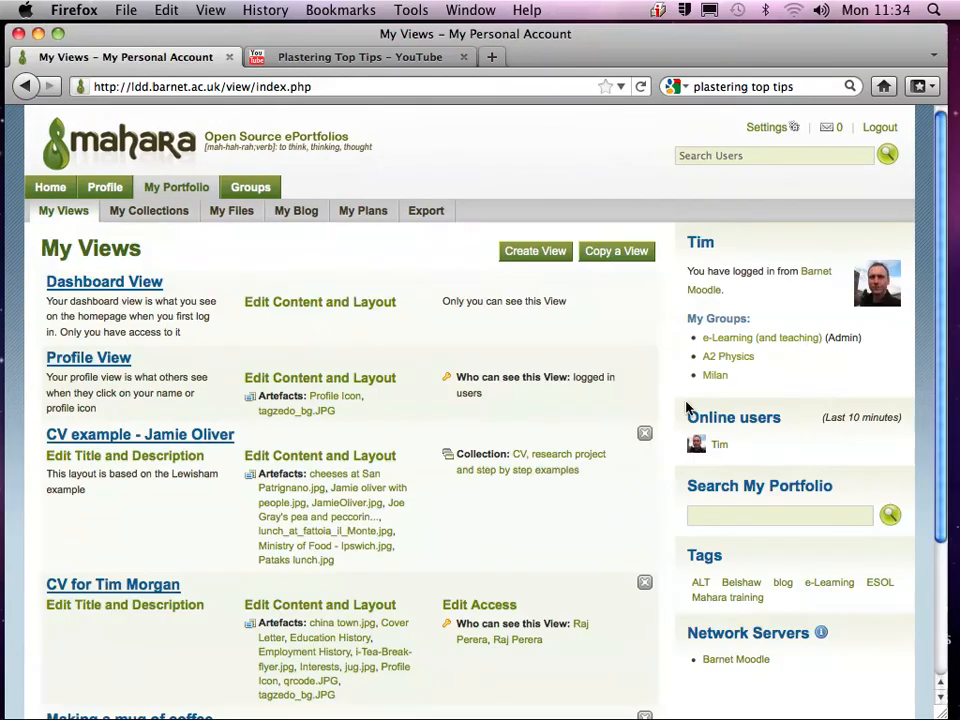
scroll("down", 3)
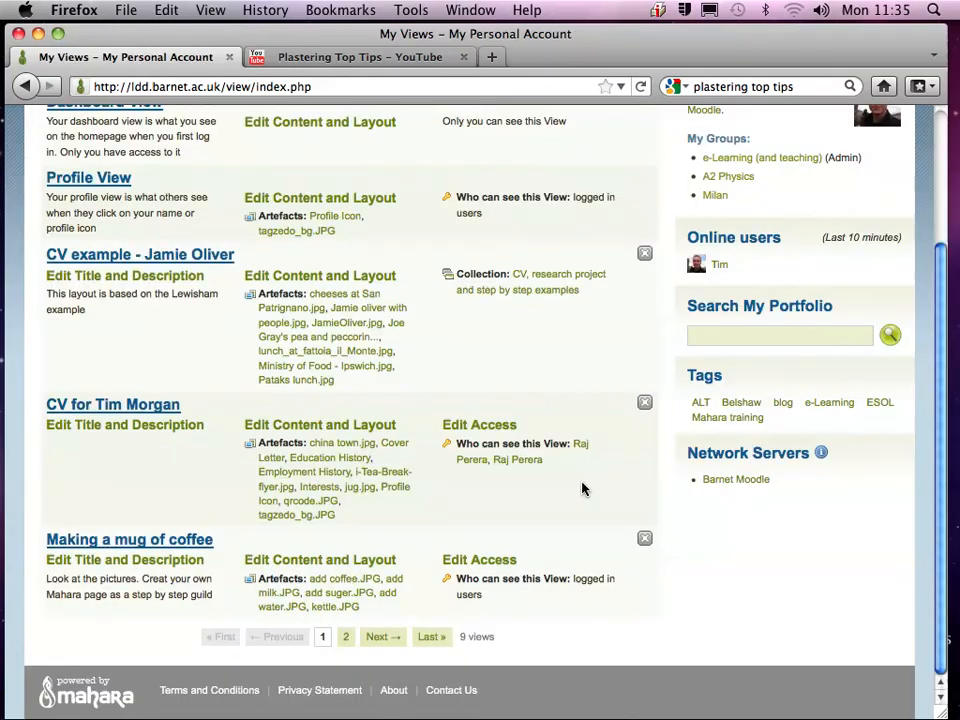
left_click(344, 636)
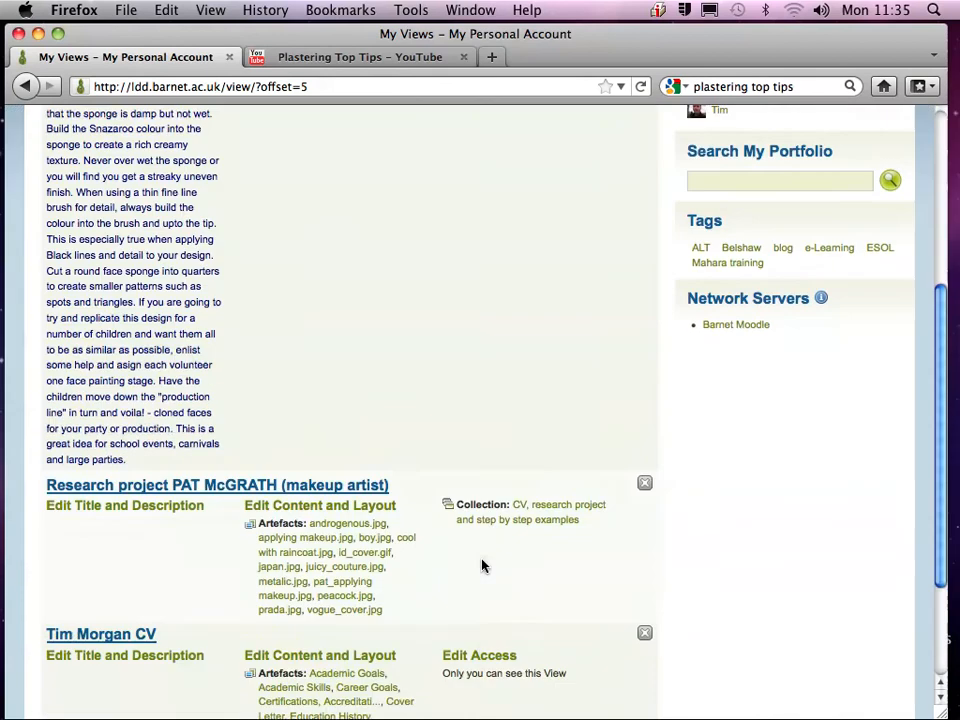
scroll("down", 3)
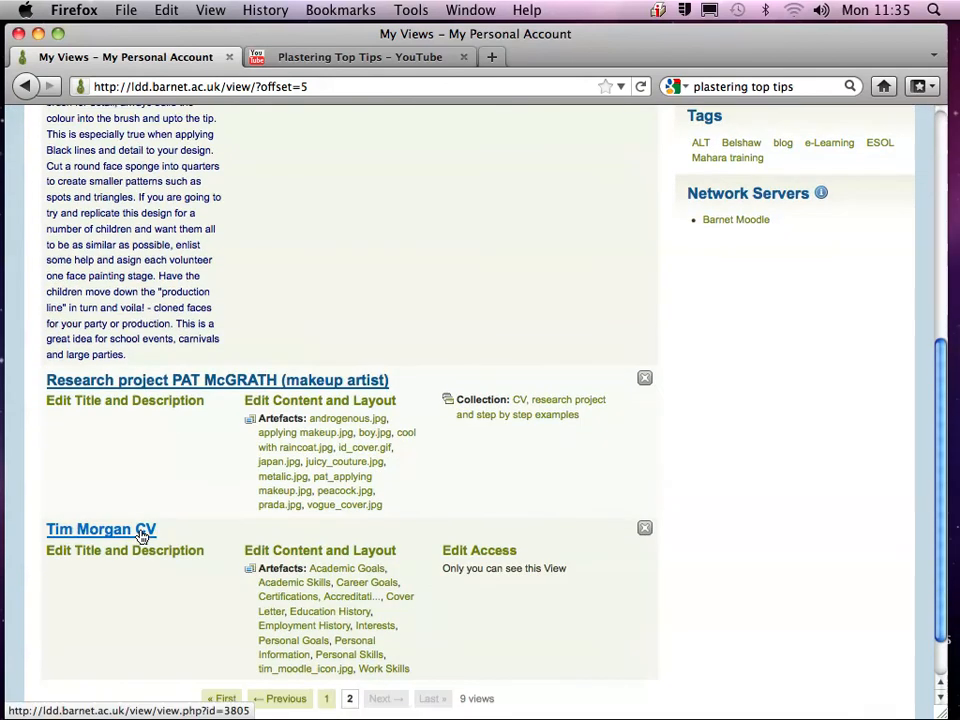
left_click(96, 528)
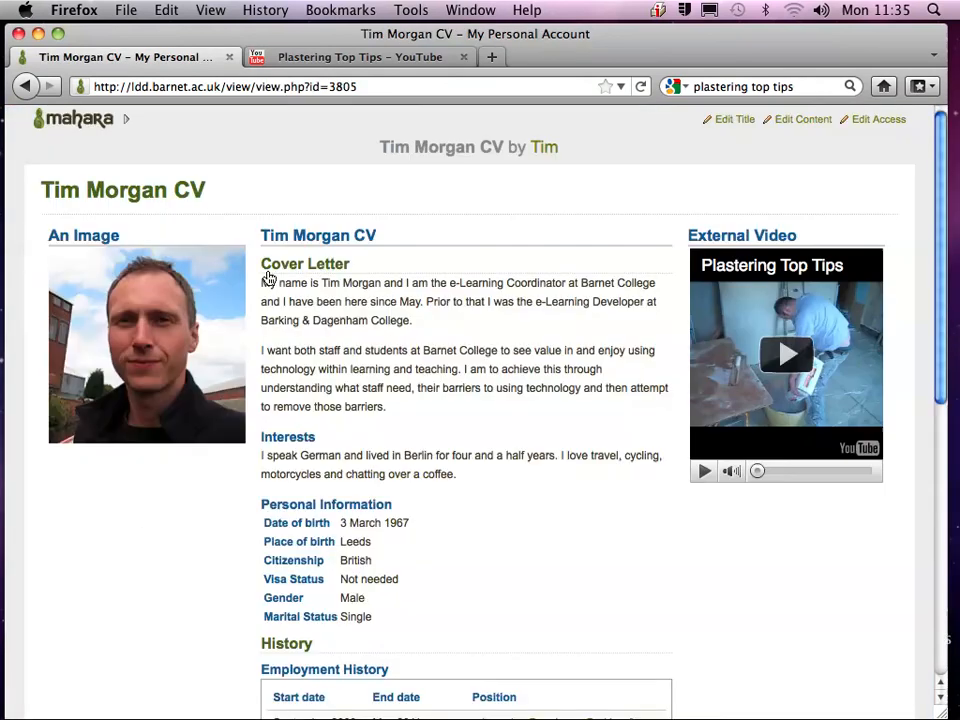
scroll("down", 3)
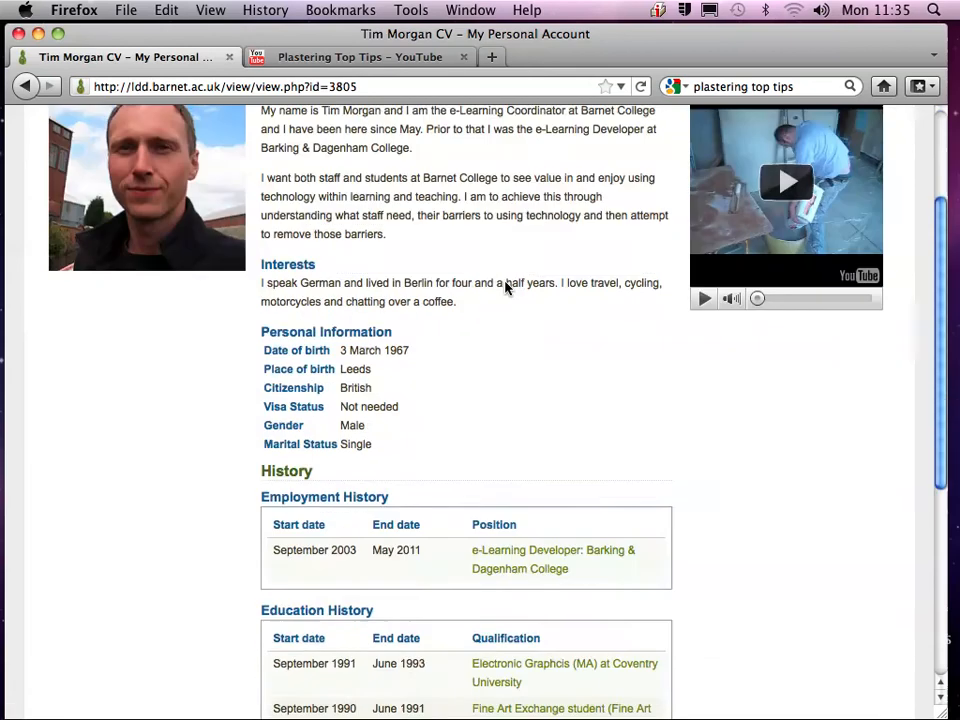
scroll("down", 3)
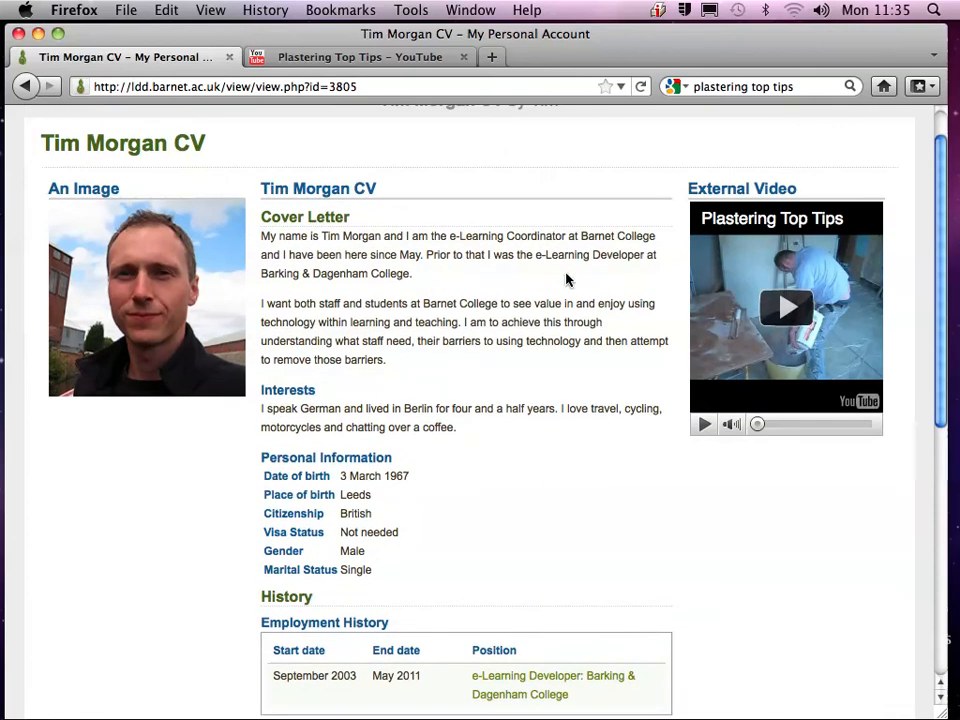
mouse_move(784, 308)
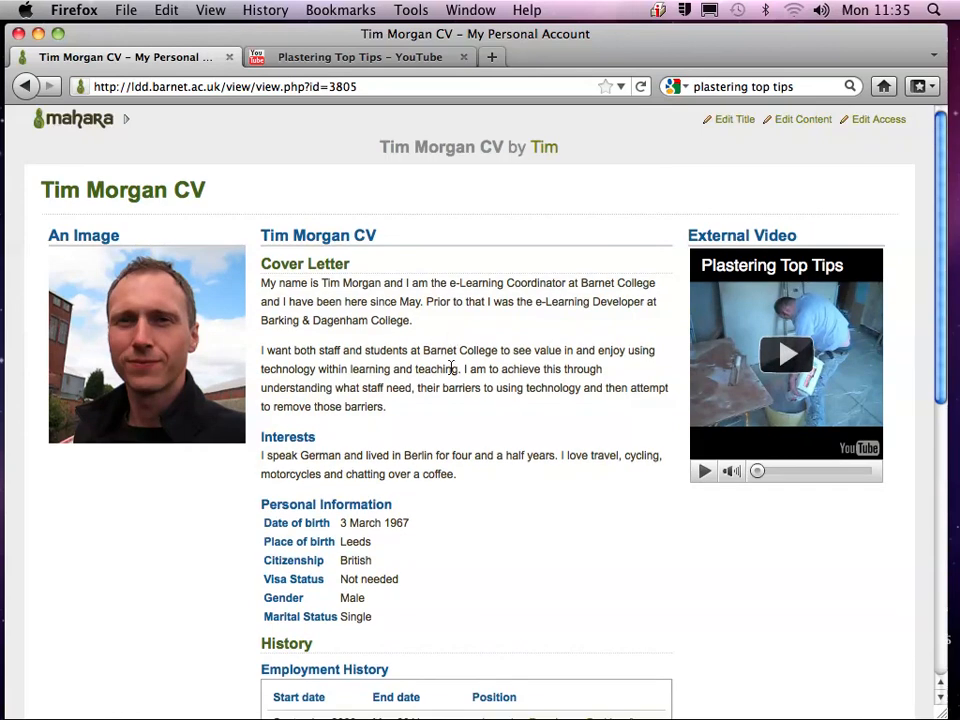
left_click(800, 120)
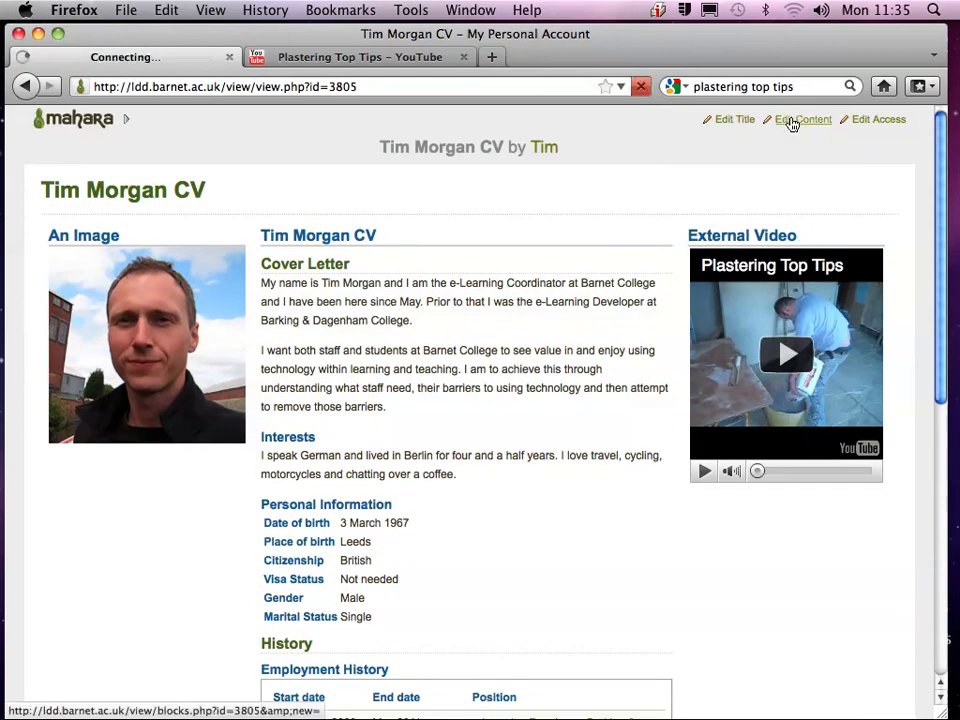
left_click(800, 120)
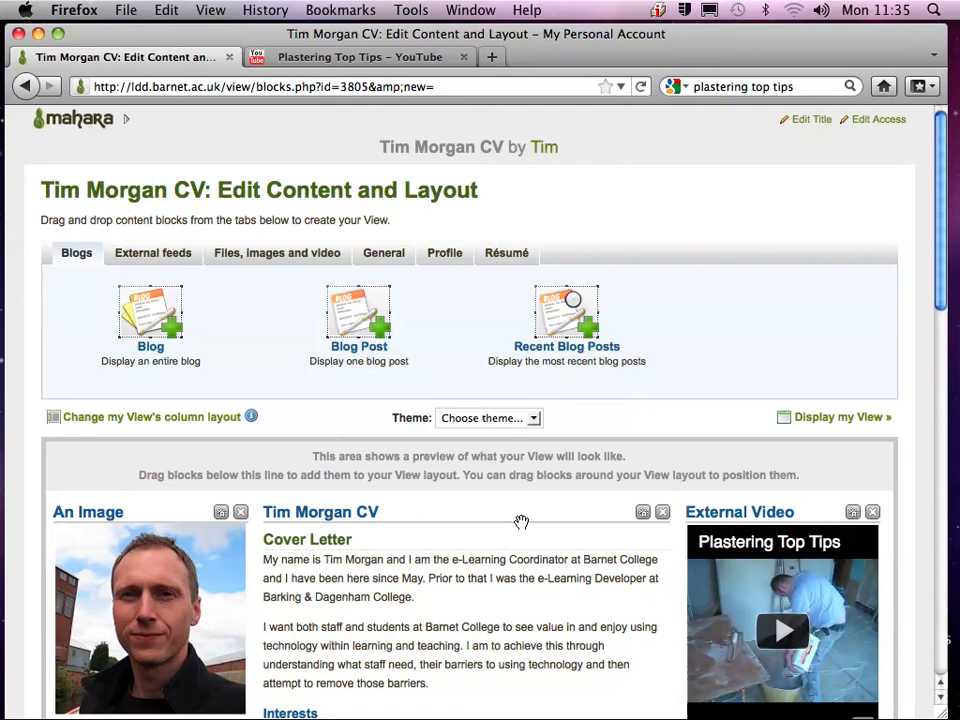
mouse_move(456, 408)
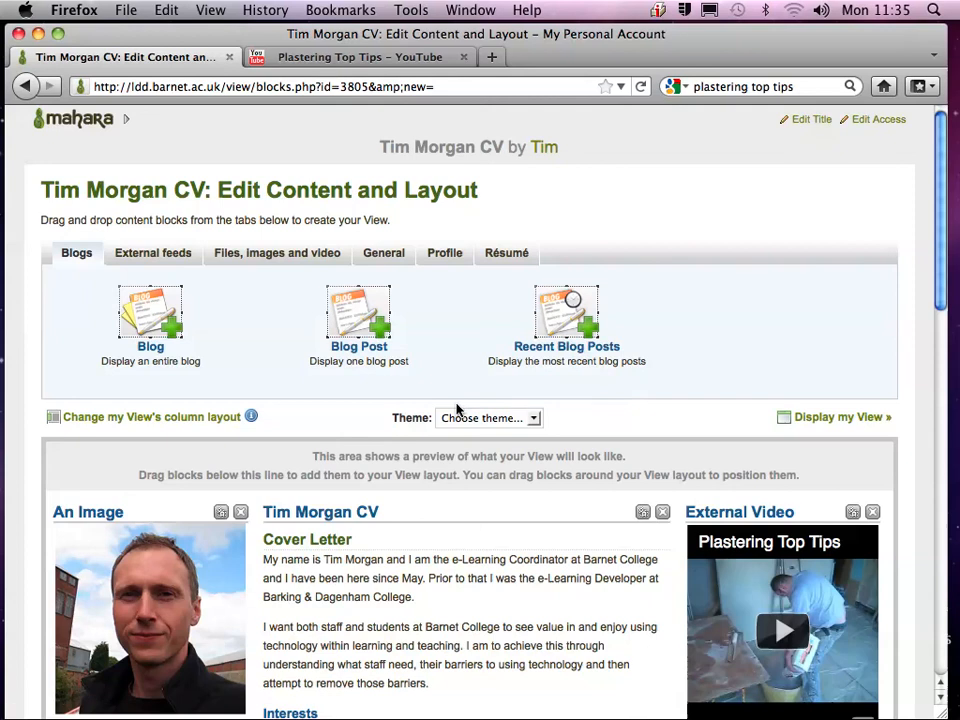
left_click(506, 252)
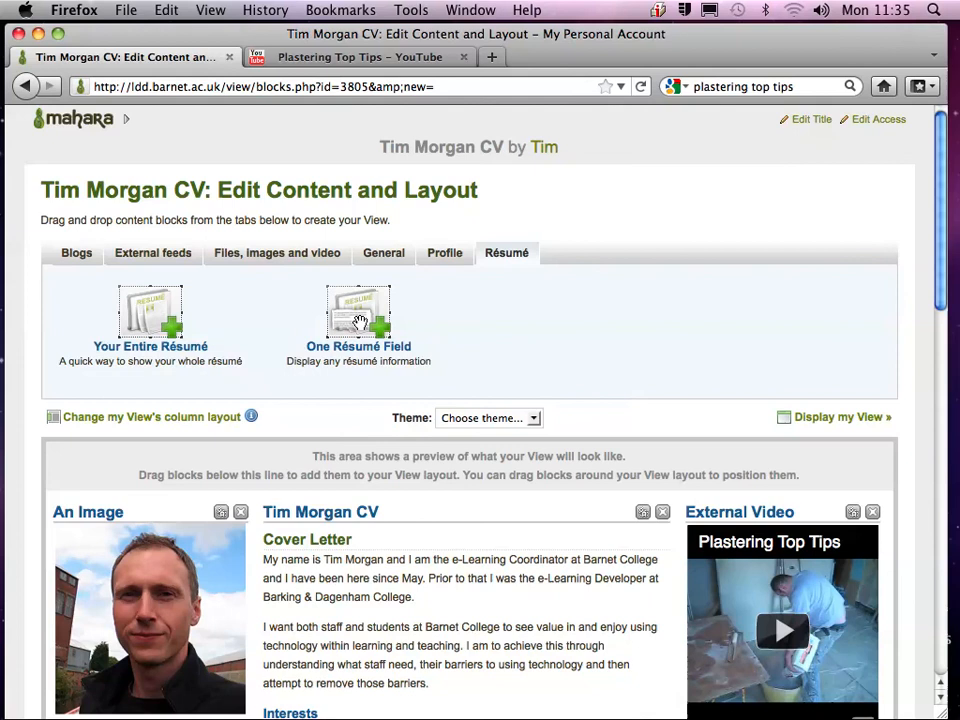
mouse_move(378, 298)
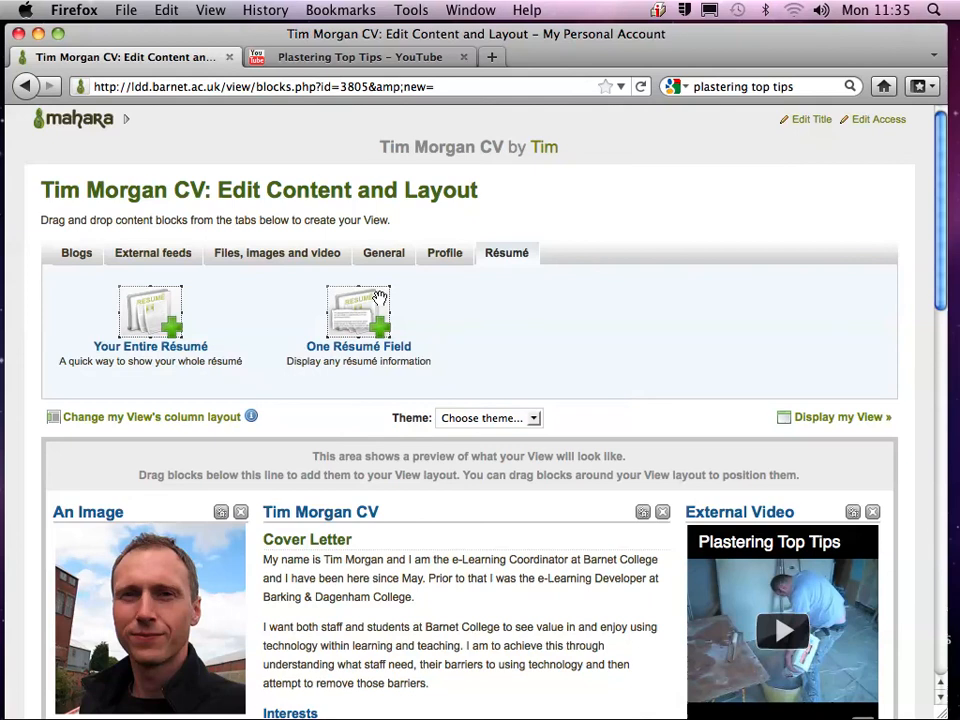
mouse_move(628, 452)
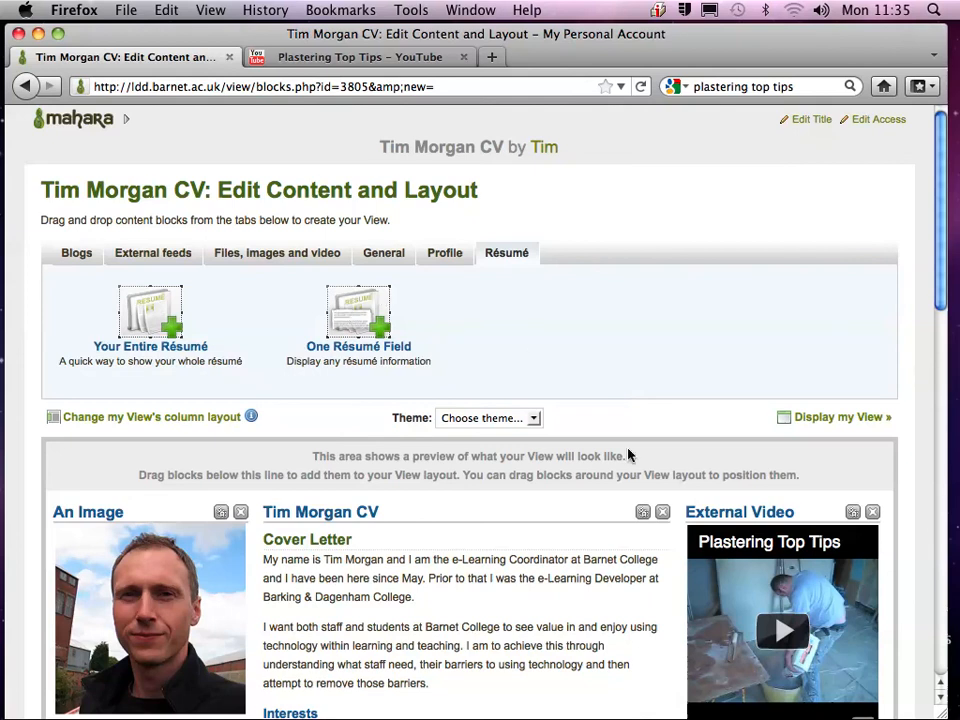
left_click(660, 512)
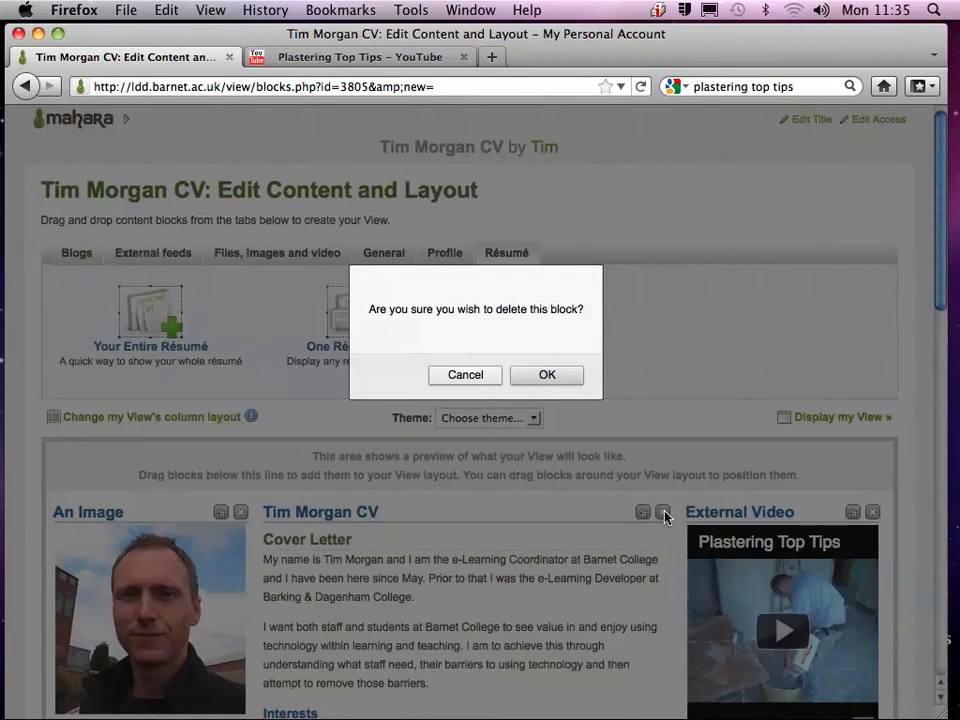
left_click(546, 376)
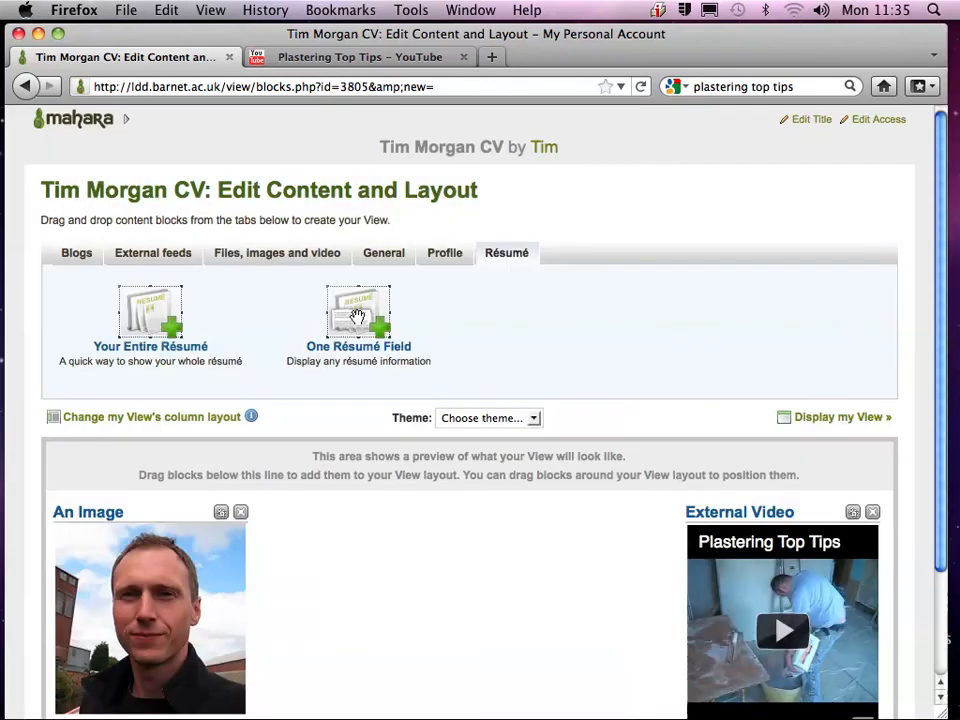
Step: Add a One Résumé Field block showing Academic Goals in the middle column and save it
left_click(358, 316)
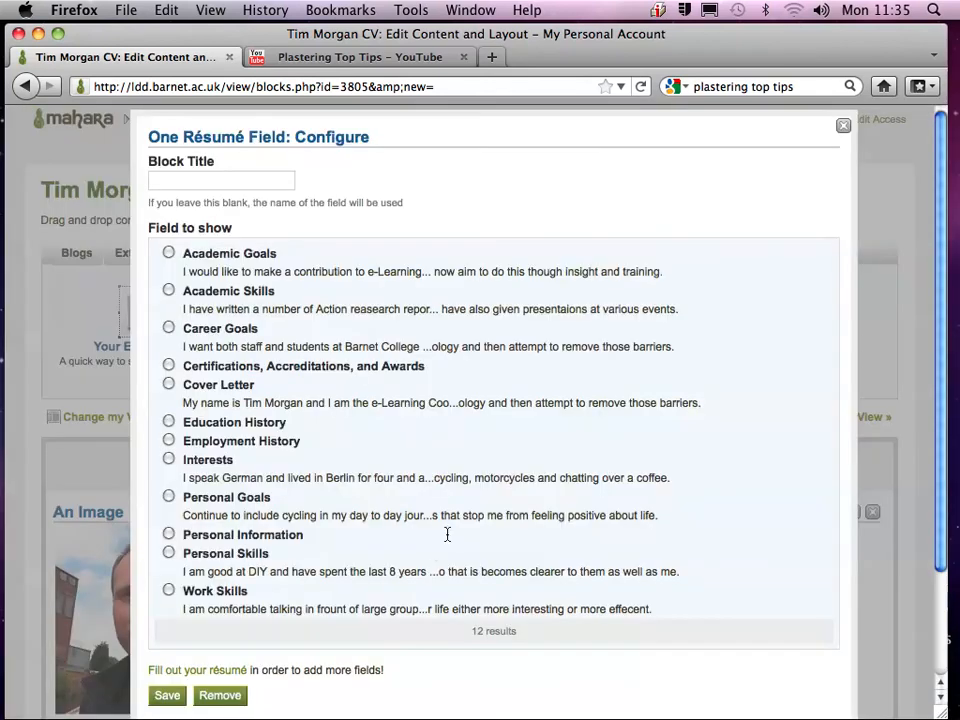
mouse_move(166, 324)
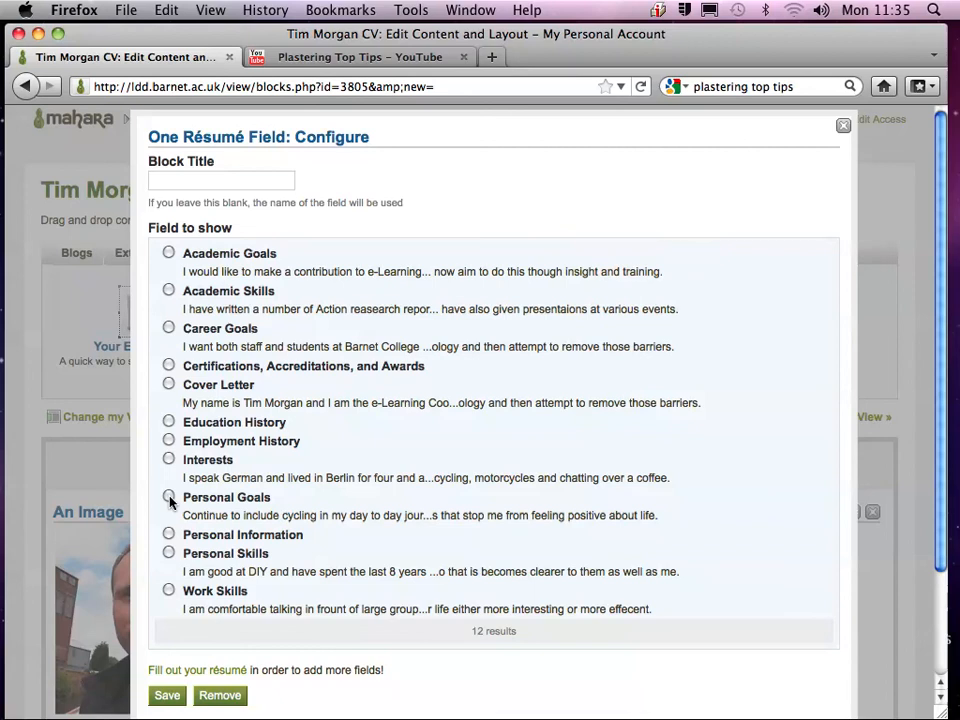
mouse_move(170, 480)
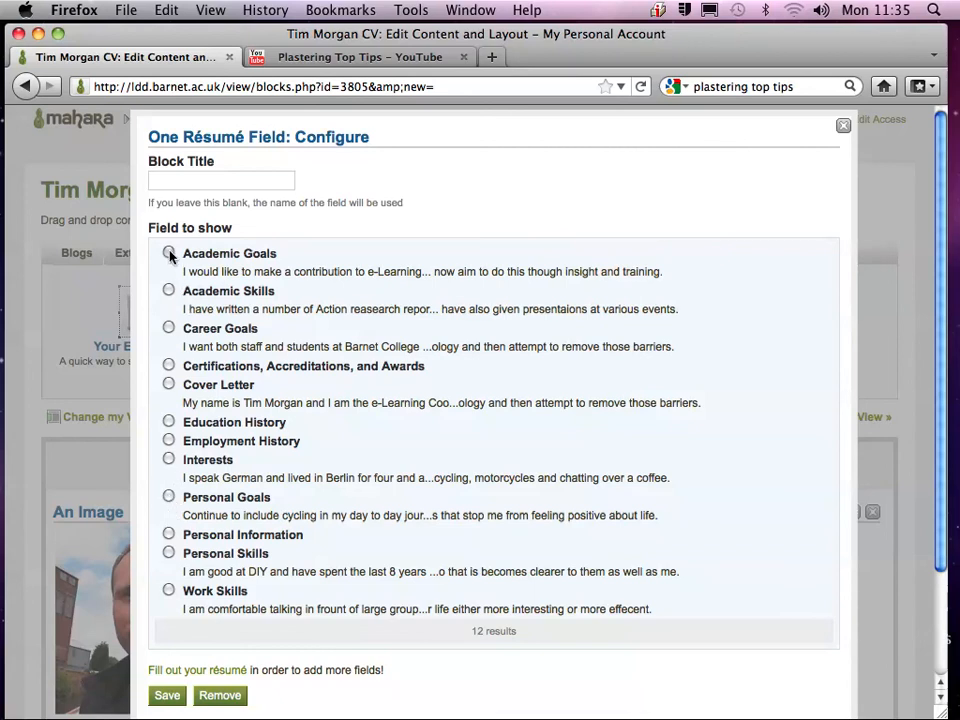
left_click(172, 696)
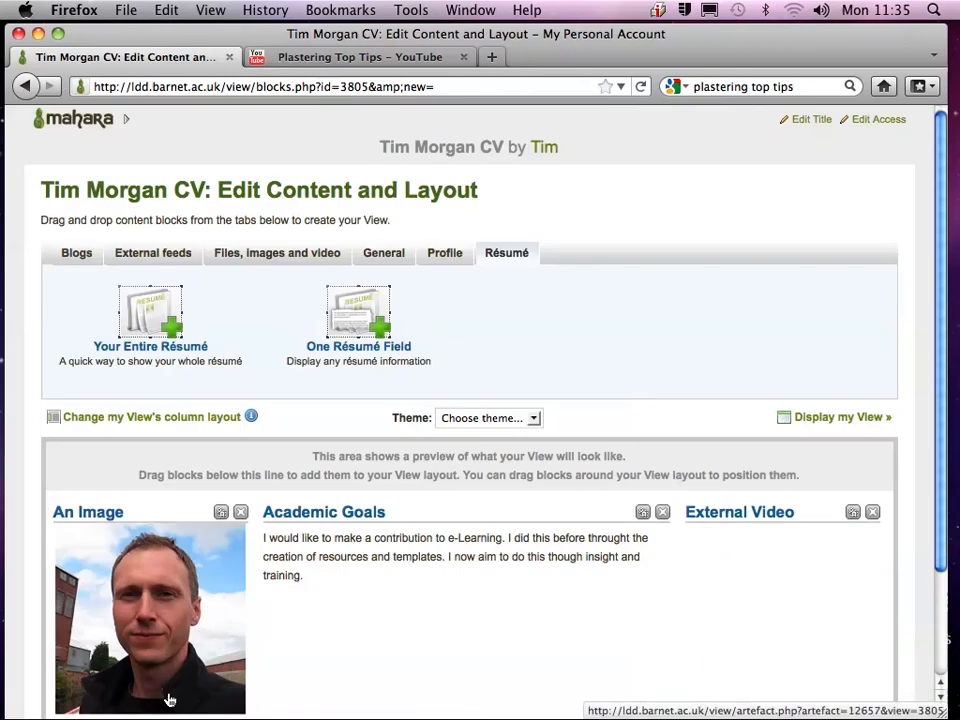
scroll("down", 3)
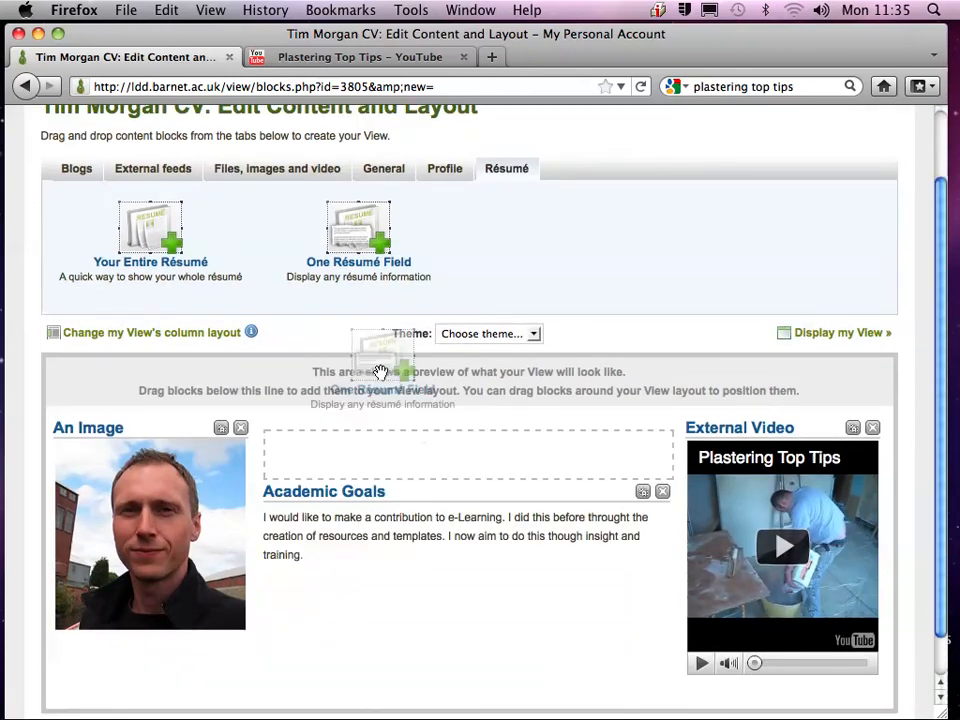
Step: Add a second résumé field block showing Certifications, Accreditations, and Awards below Academic Goals
left_click(358, 236)
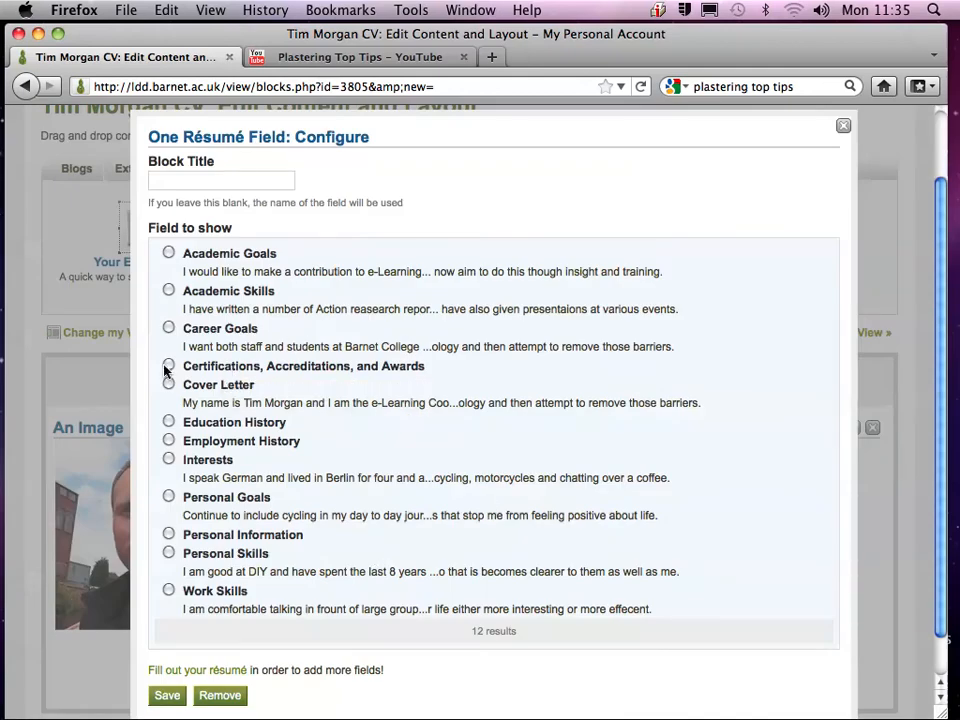
left_click(168, 366)
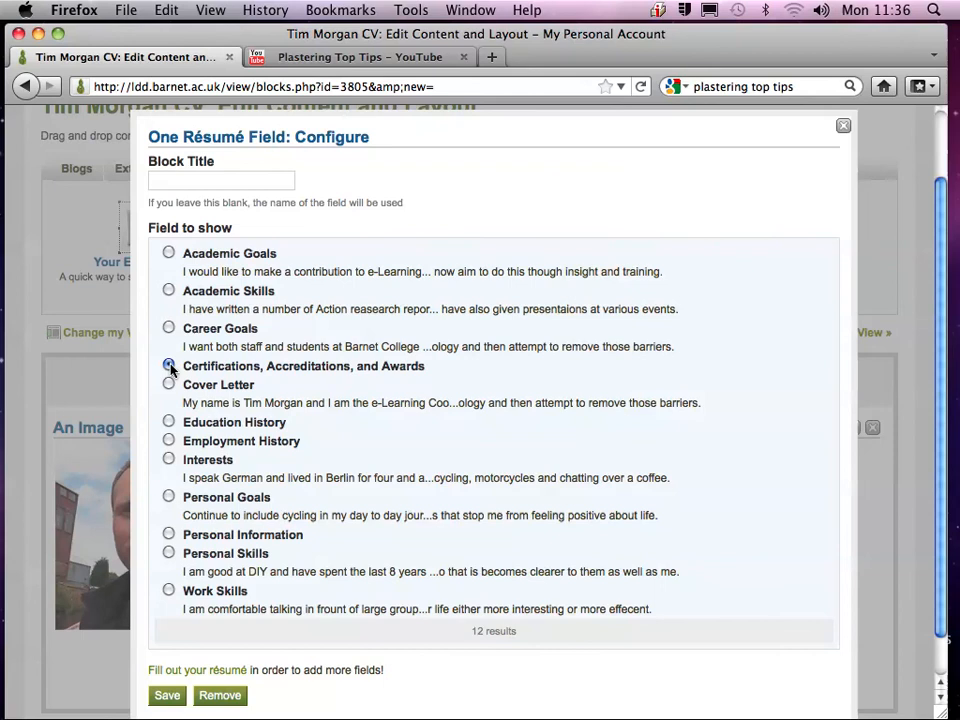
left_click(168, 696)
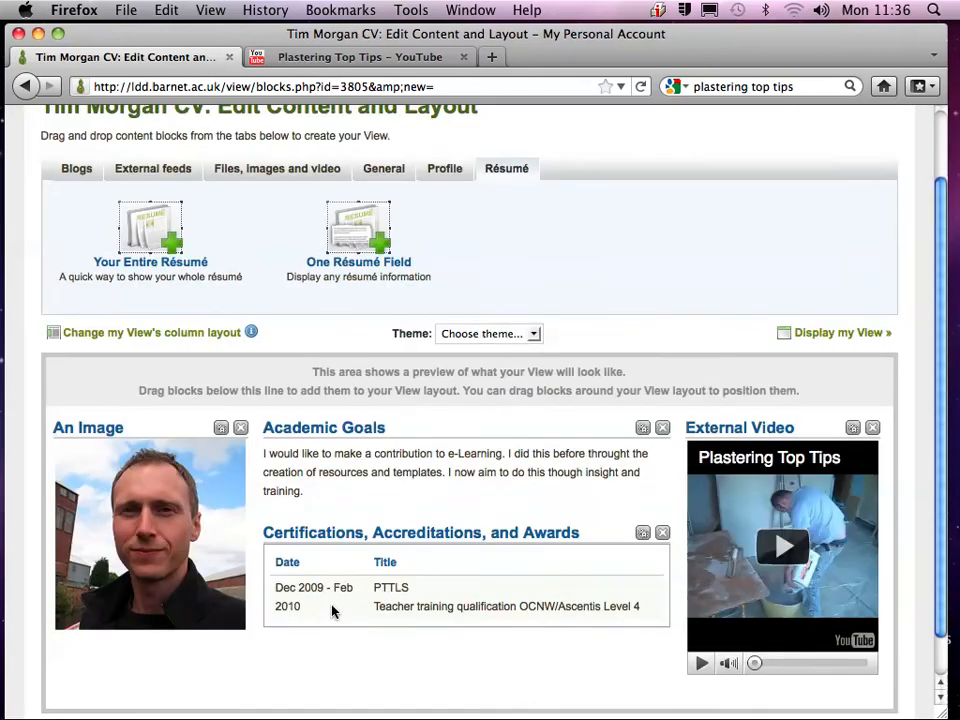
Step: Finish editing with Done, returning to My Views, and switch to another application
scroll("down", 3)
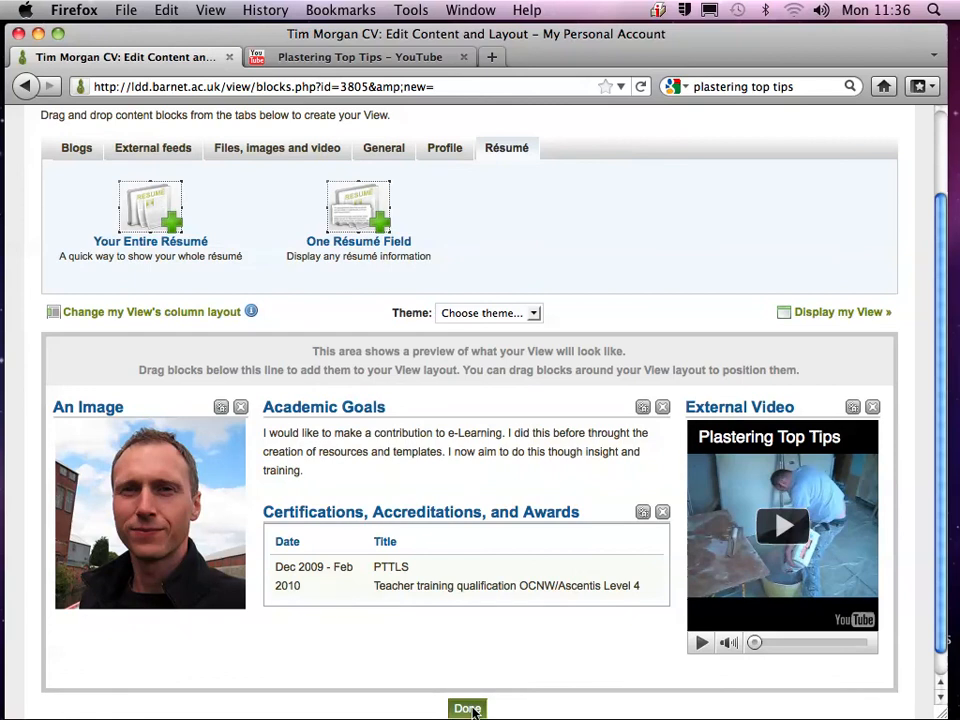
left_click(464, 708)
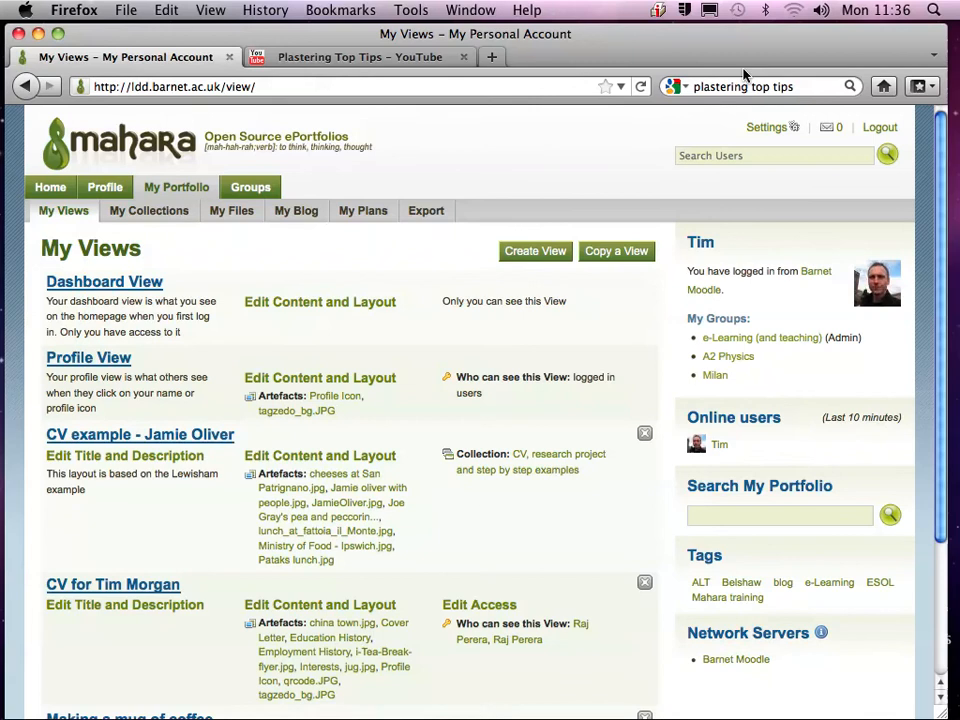
key("cmd+tab")
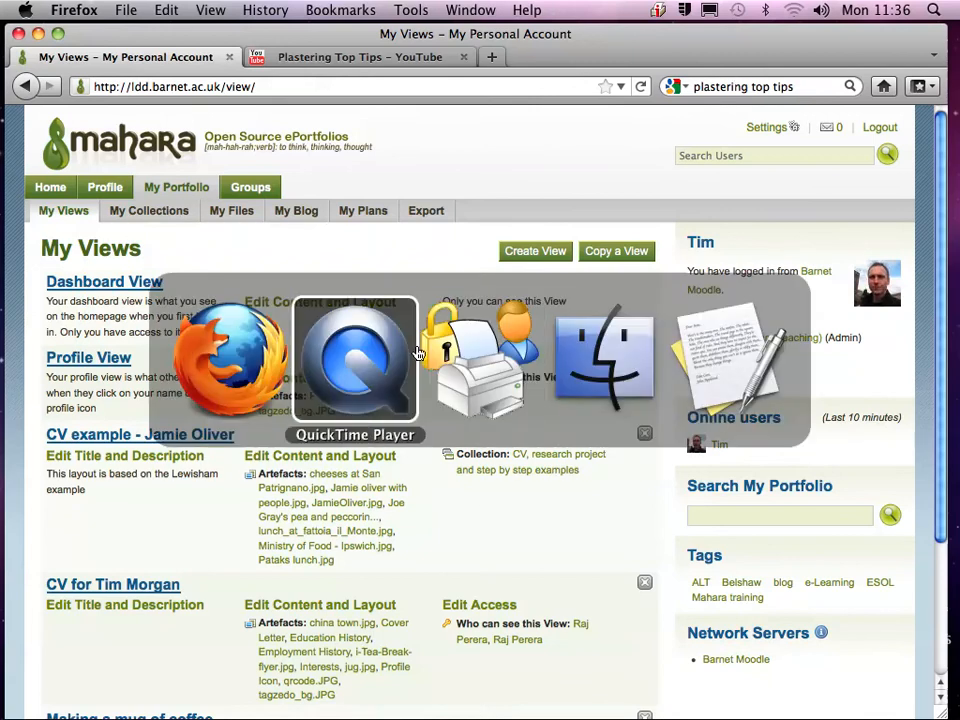